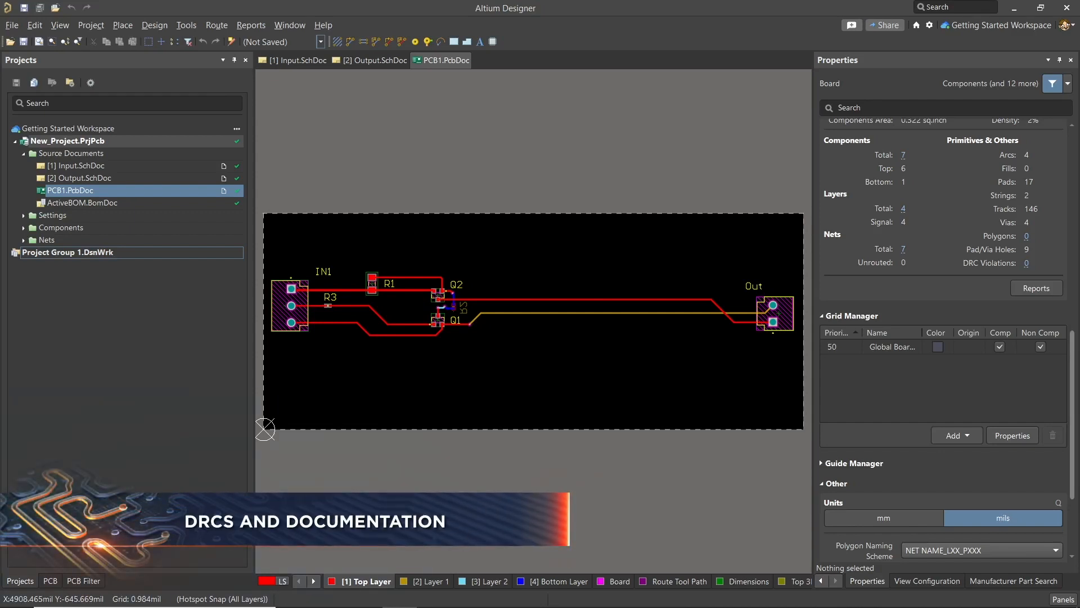
pyautogui.moveTo(657, 456)
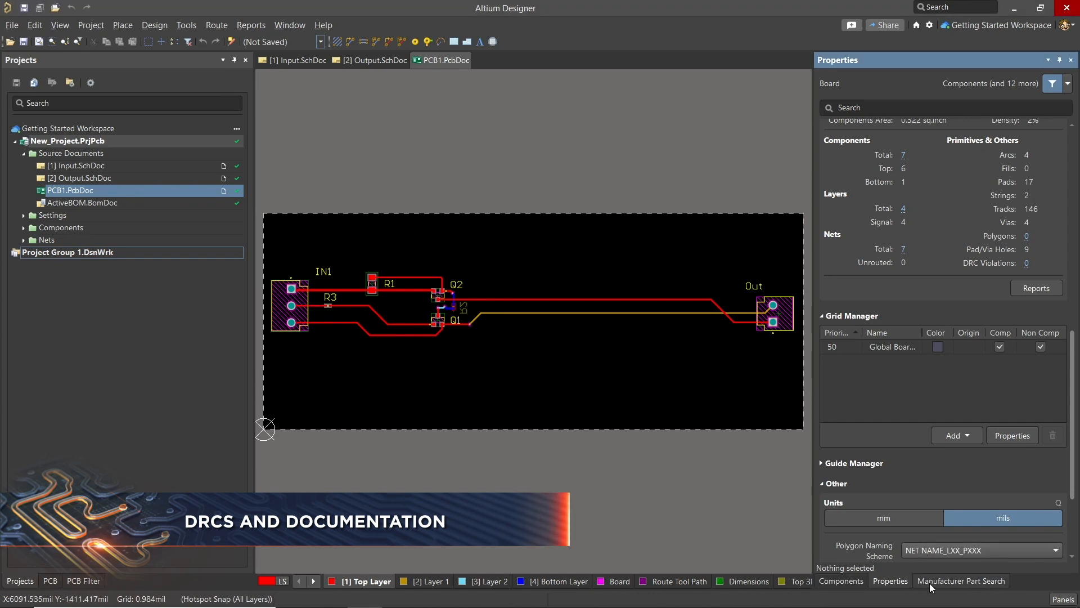
pyautogui.moveTo(961, 563)
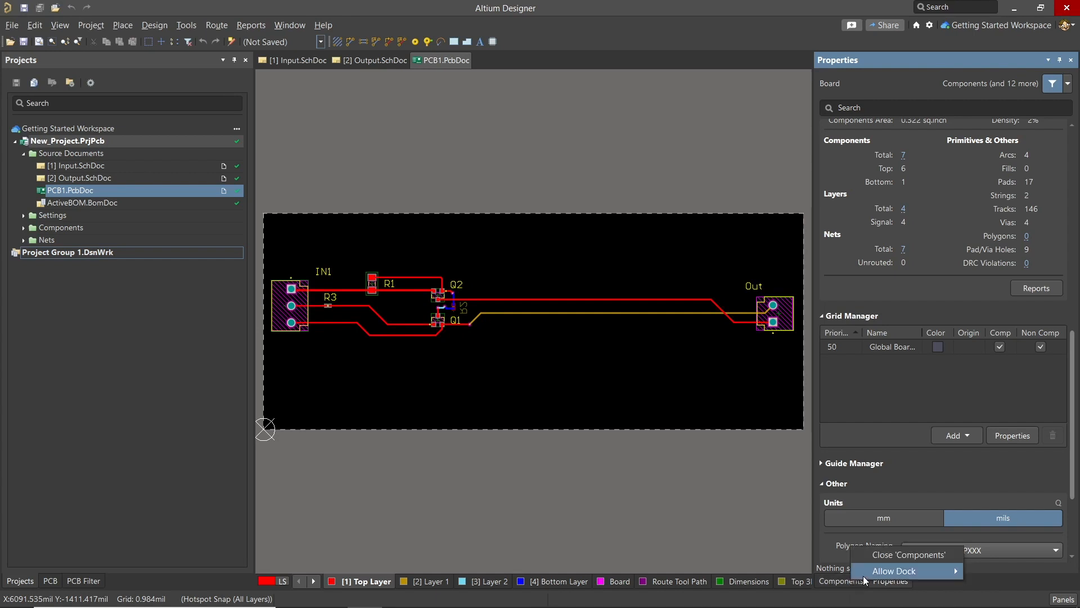
# Close the Components panel and show the list of available panels.
pyautogui.click(730, 546)
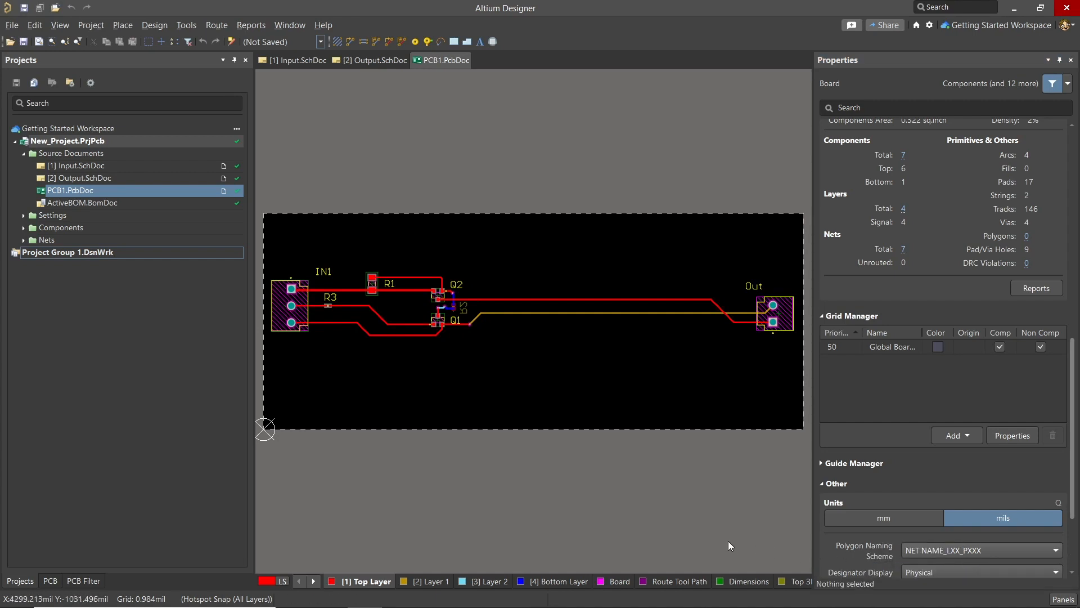
pyautogui.moveTo(629, 378)
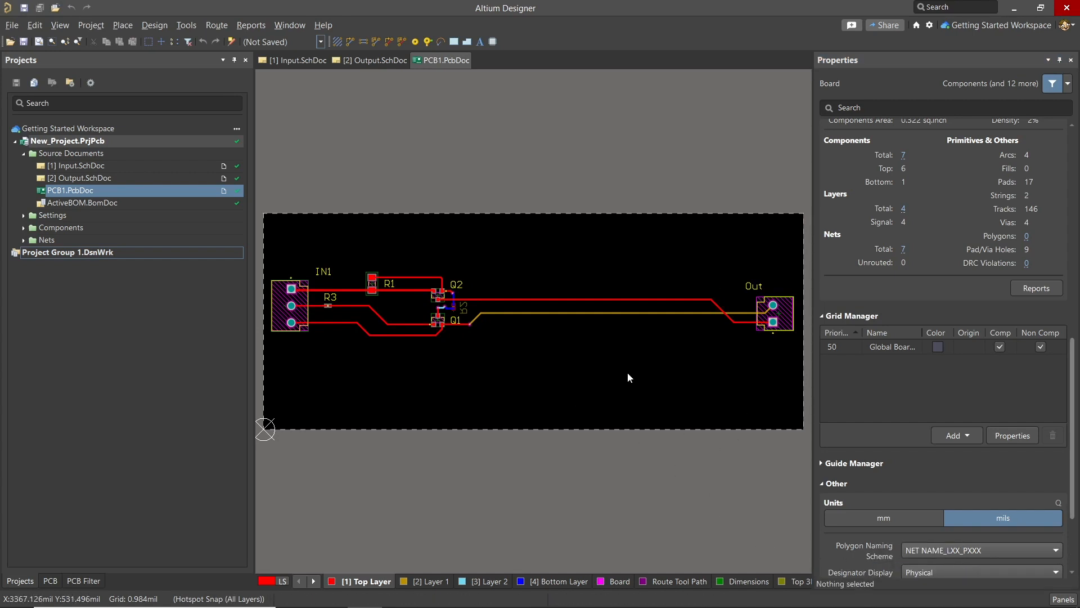
pyautogui.moveTo(622, 392)
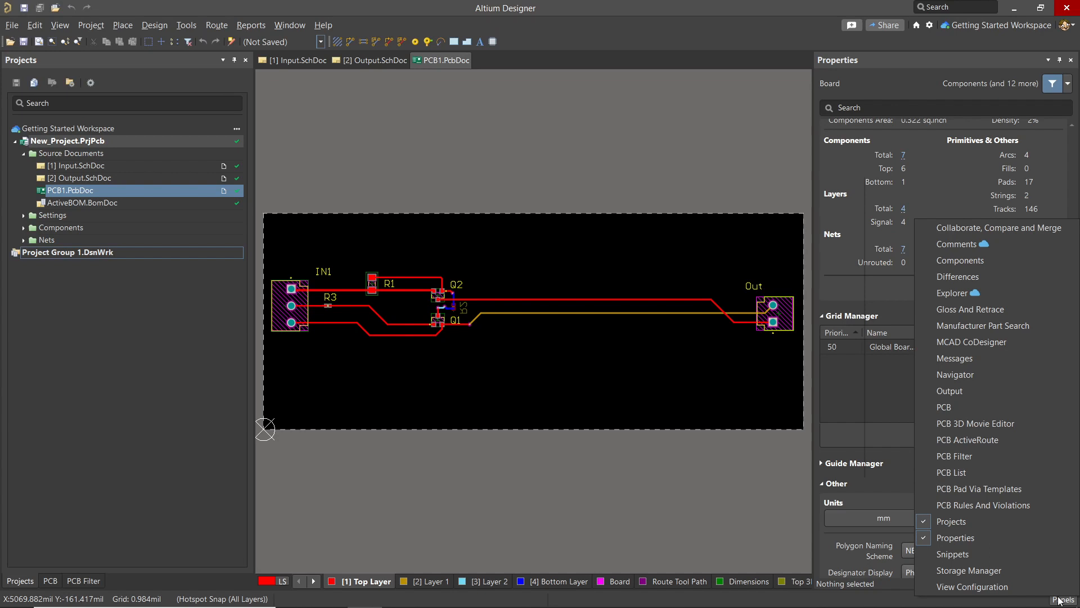
pyautogui.moveTo(990, 506)
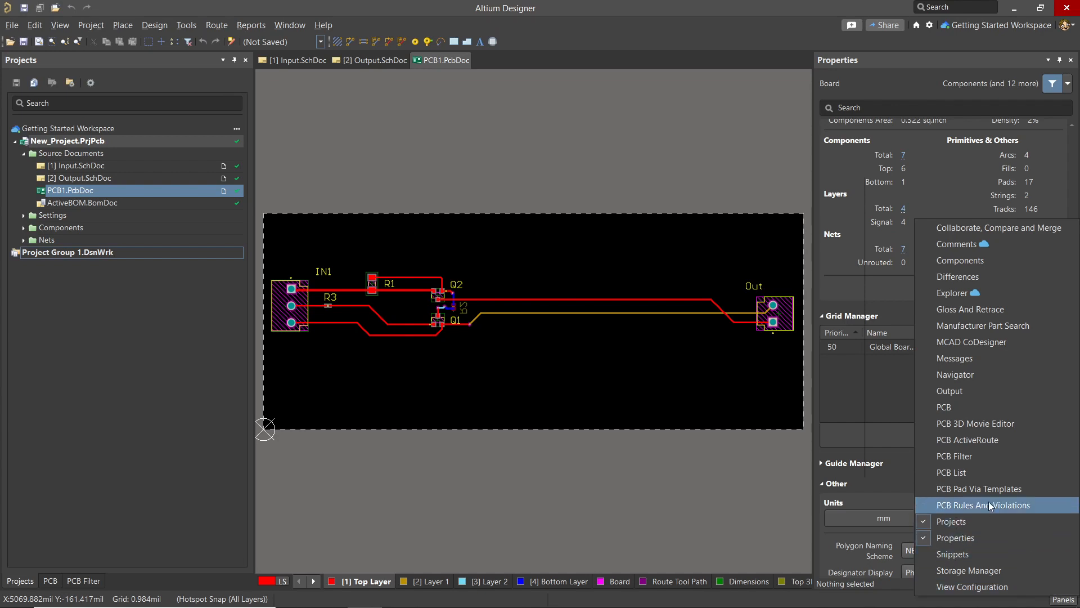
# Show the PCB Rules And Violations panel and inspect the Width Constraint rule class.
pyautogui.click(983, 504)
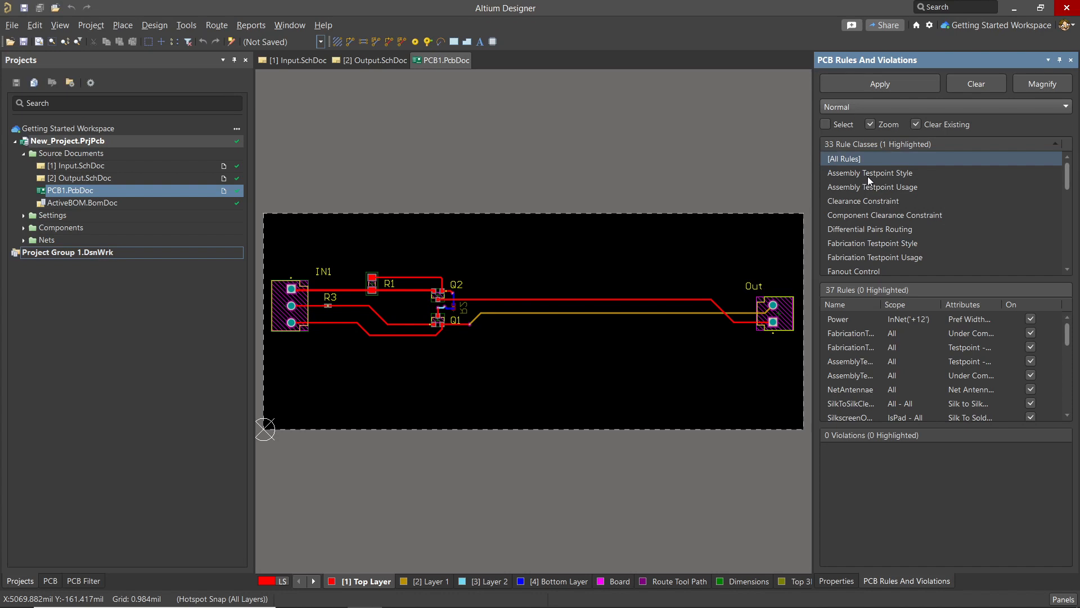
pyautogui.scroll(-3)
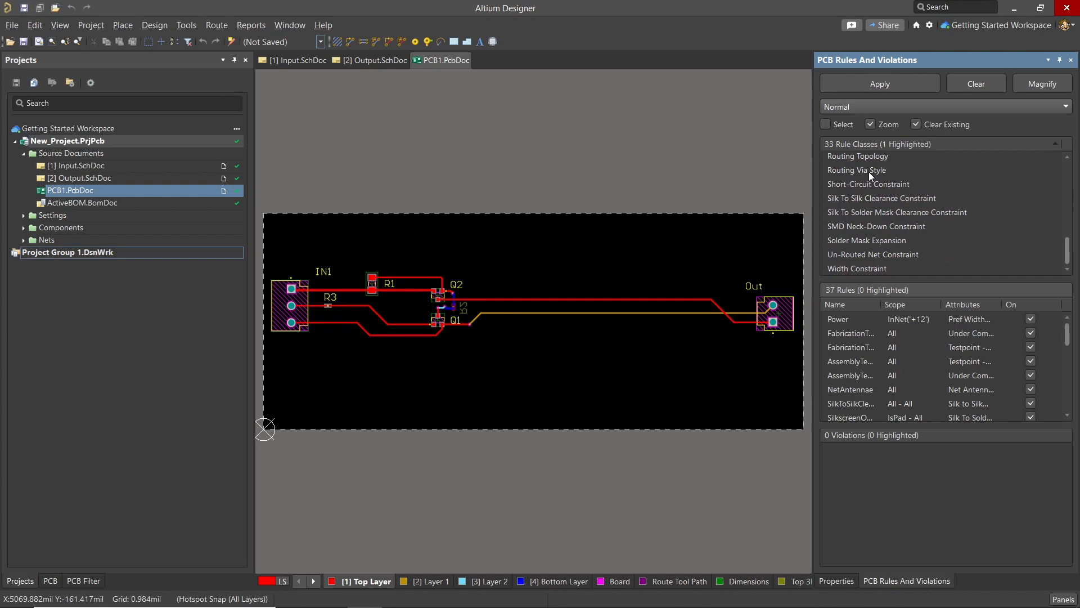
pyautogui.moveTo(896, 276)
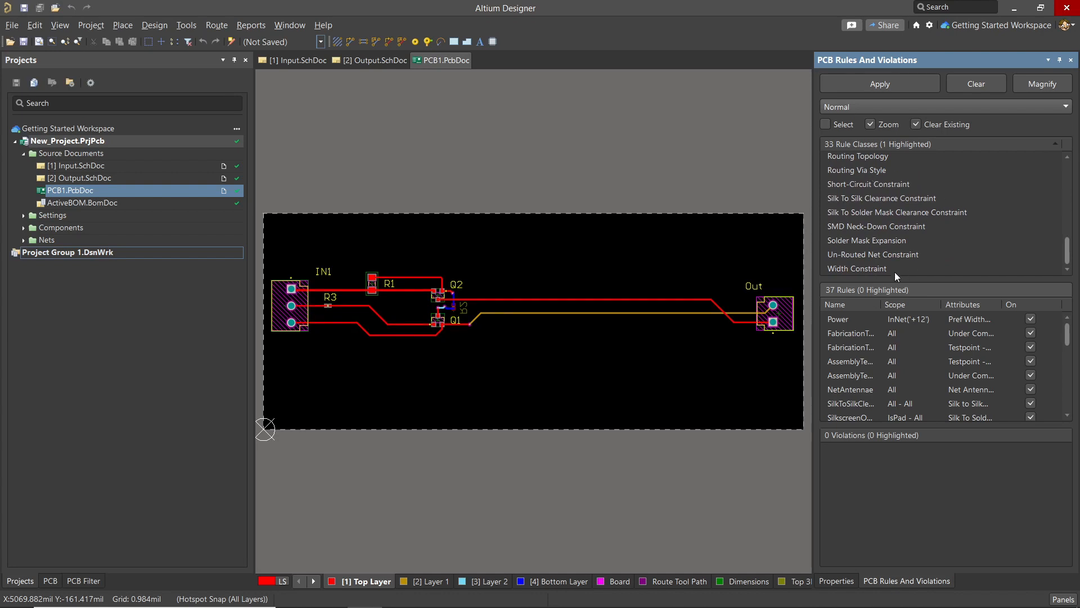
pyautogui.rightClick(858, 268)
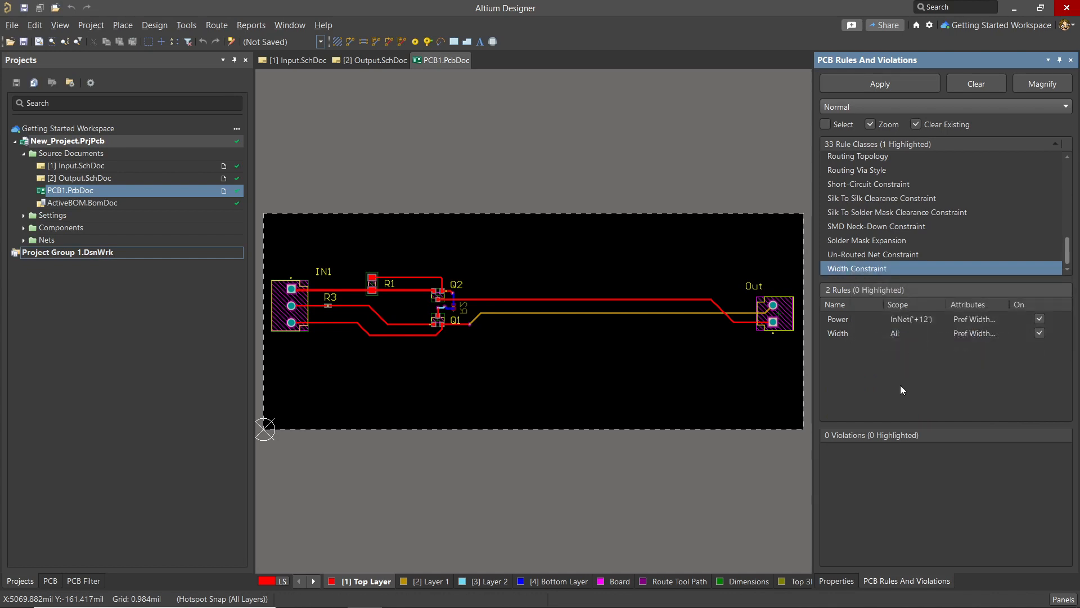
pyautogui.moveTo(871, 479)
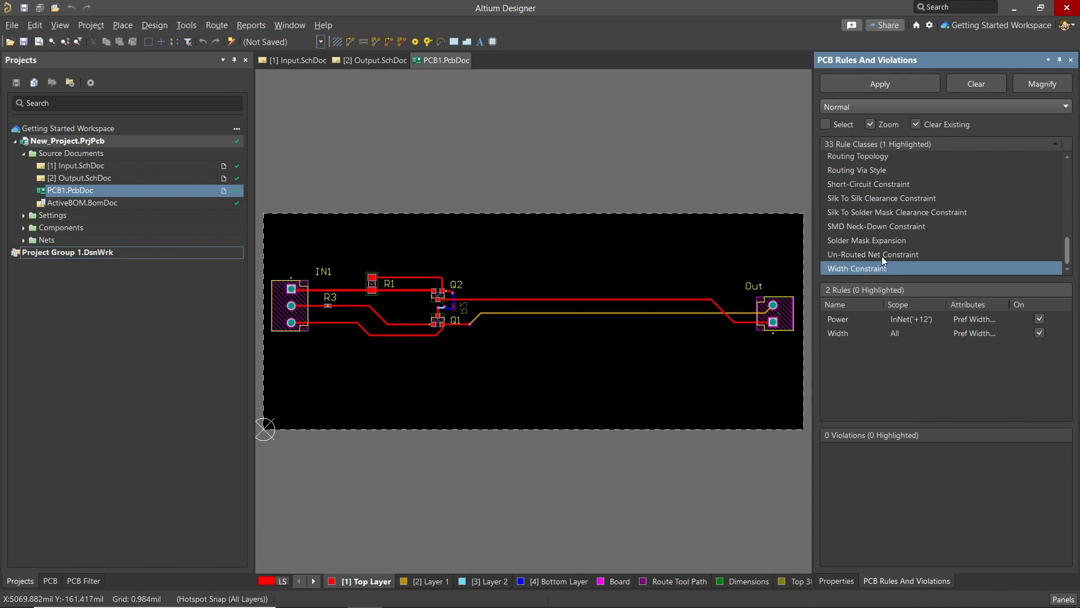
# Run the Un-Routed Net Constraint DRC check (0 violations) and select Solder Mask Expansion.
pyautogui.rightClick(872, 254)
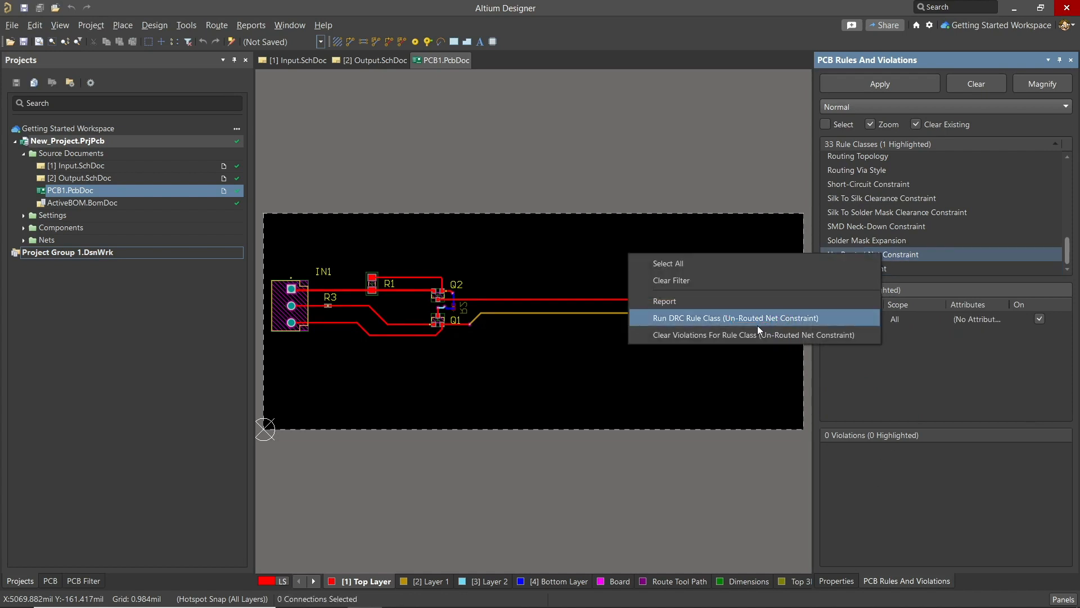
pyautogui.click(736, 318)
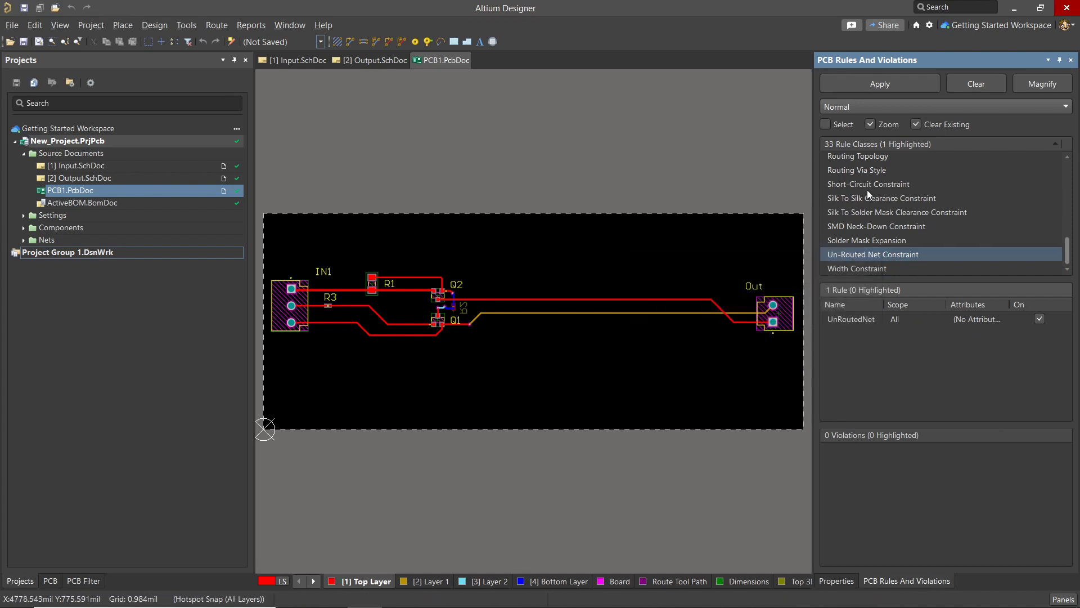
pyautogui.click(867, 240)
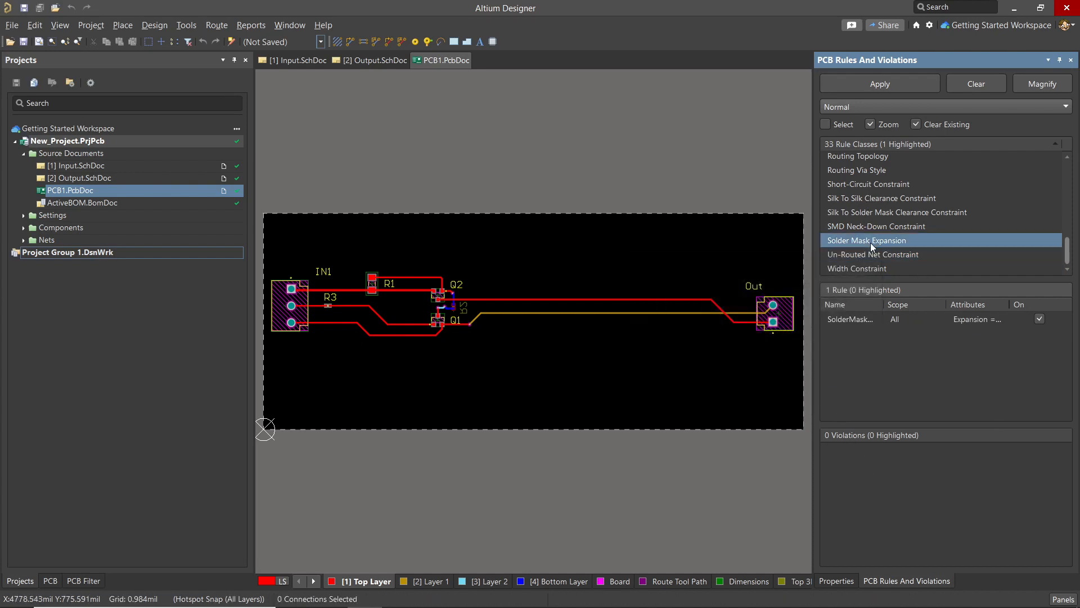
pyautogui.moveTo(887, 459)
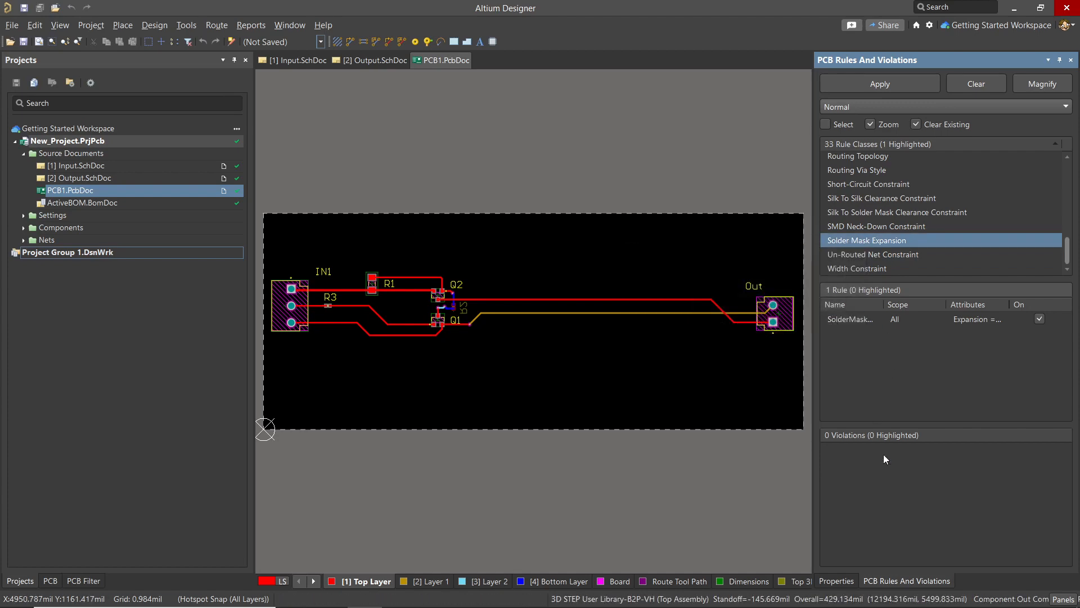
pyautogui.moveTo(454, 355)
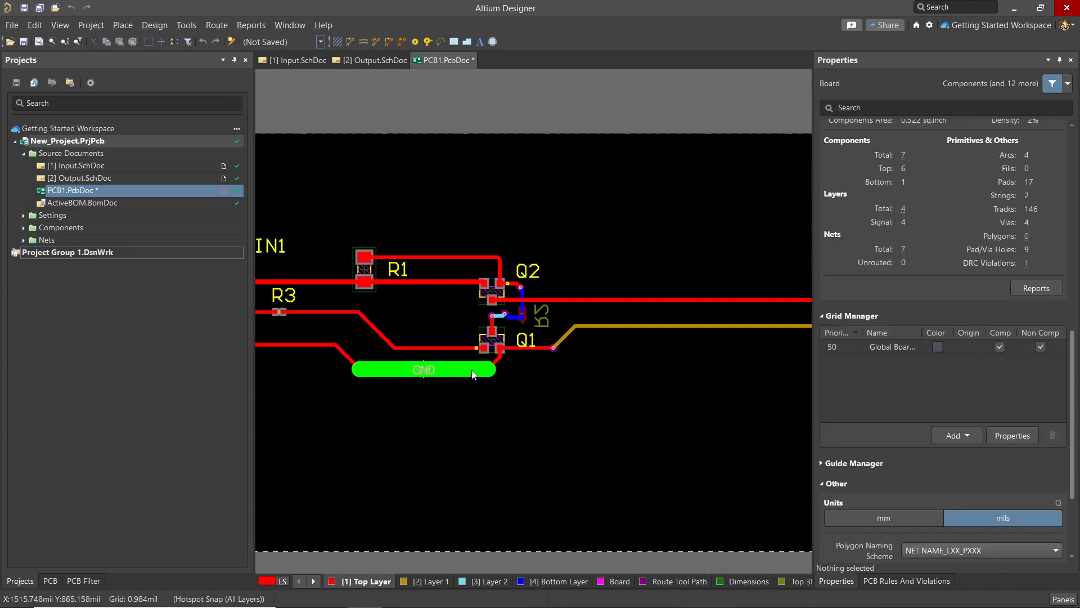
pyautogui.moveTo(435, 369)
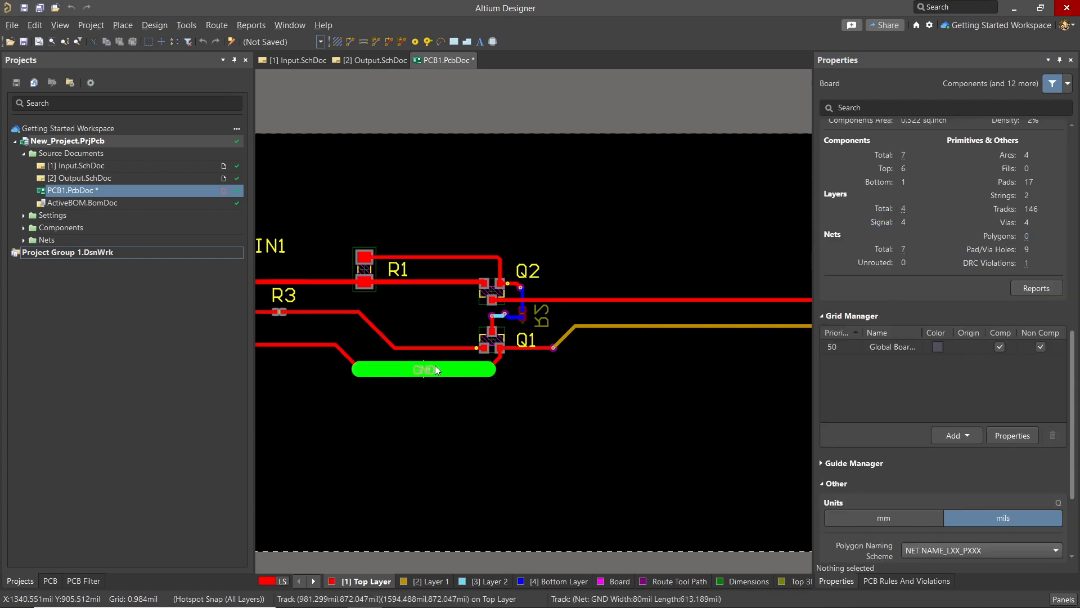
# Waive the width violation on the 80mil GND track via Violation Details.
pyautogui.click(423, 369)
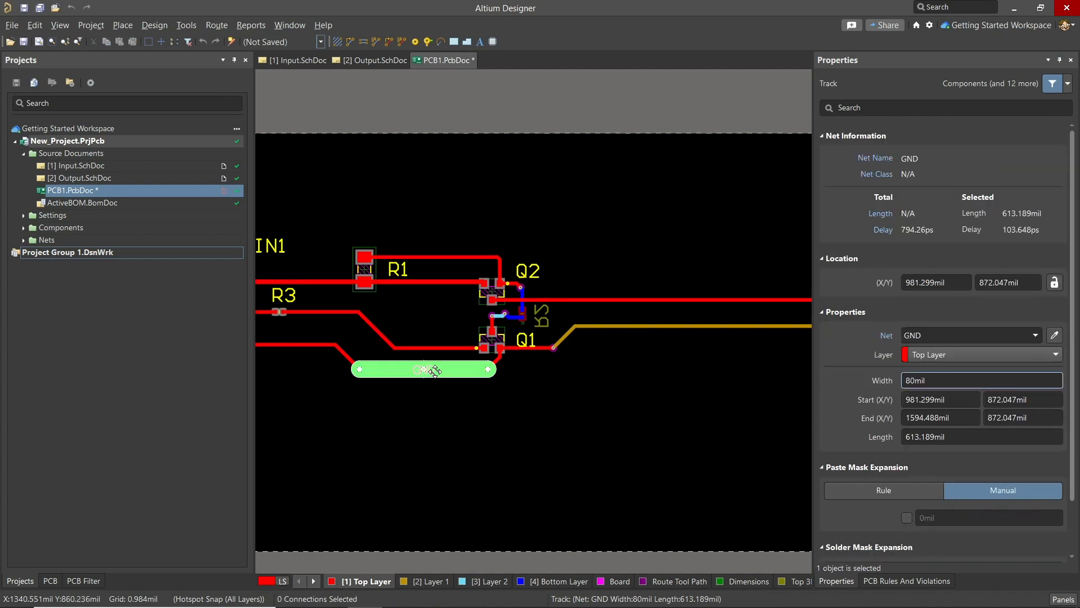
pyautogui.rightClick(432, 371)
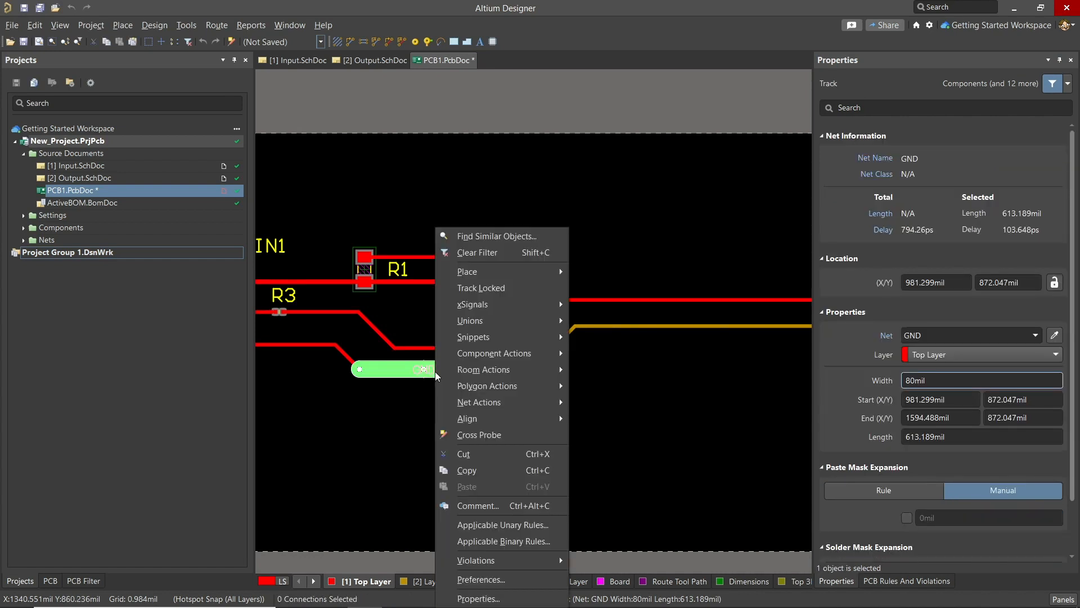
pyautogui.moveTo(476, 561)
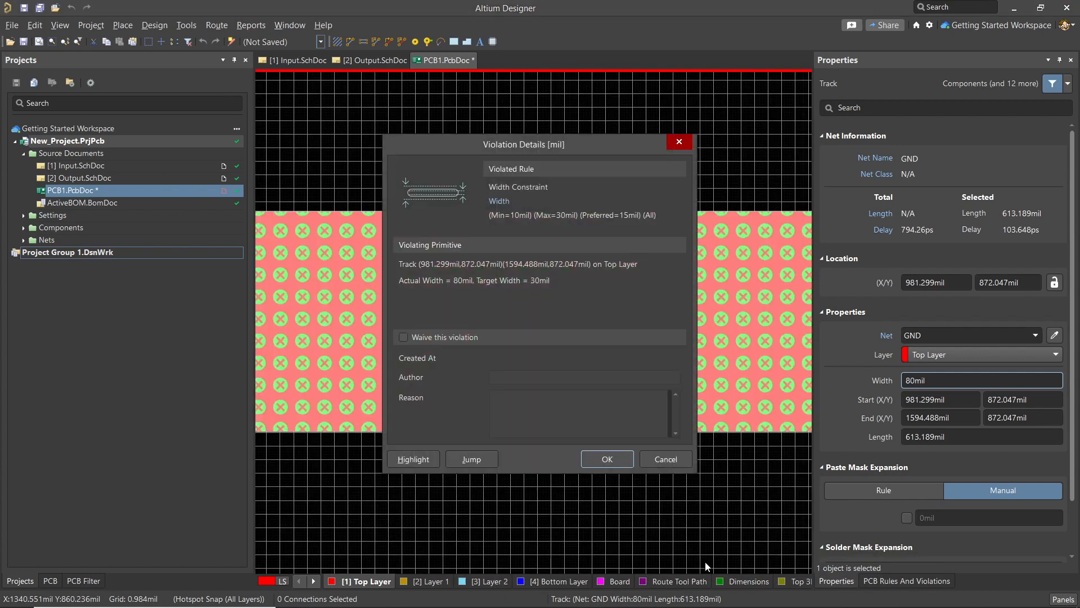
pyautogui.moveTo(469, 380)
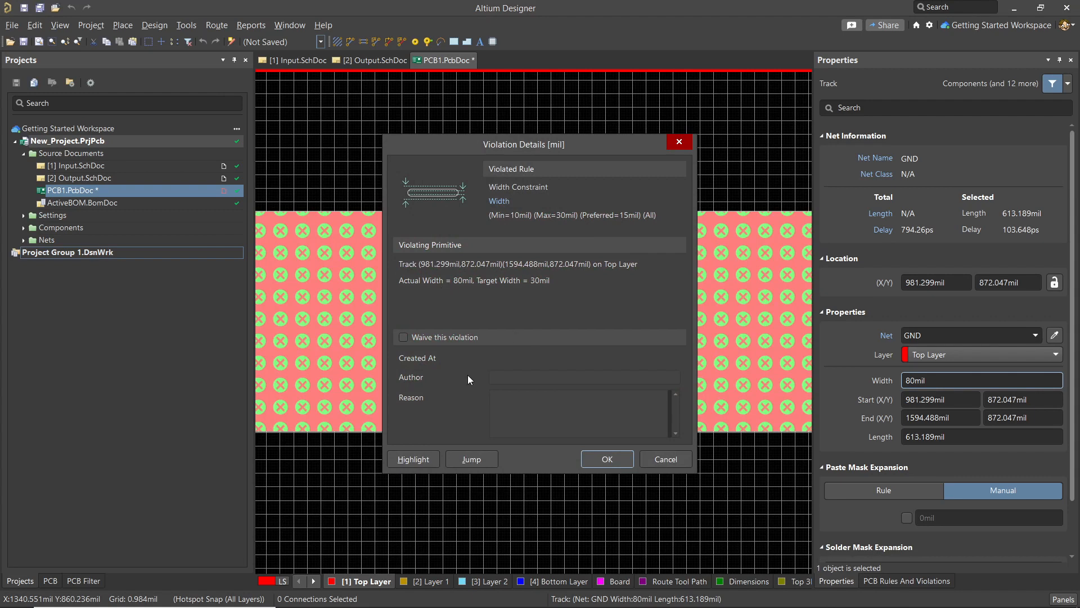
pyautogui.moveTo(419, 347)
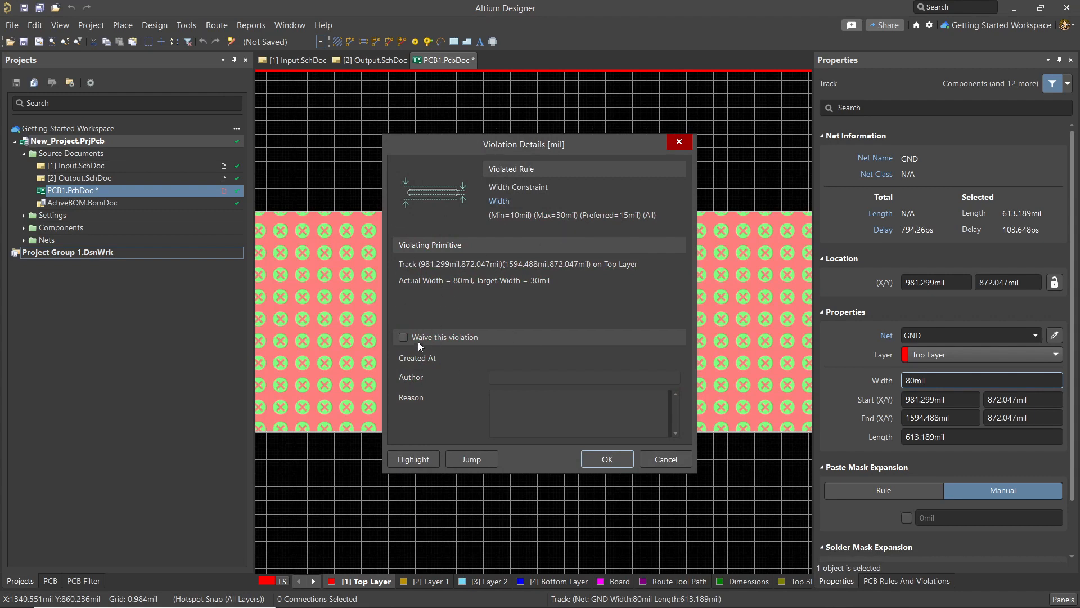
pyautogui.click(403, 337)
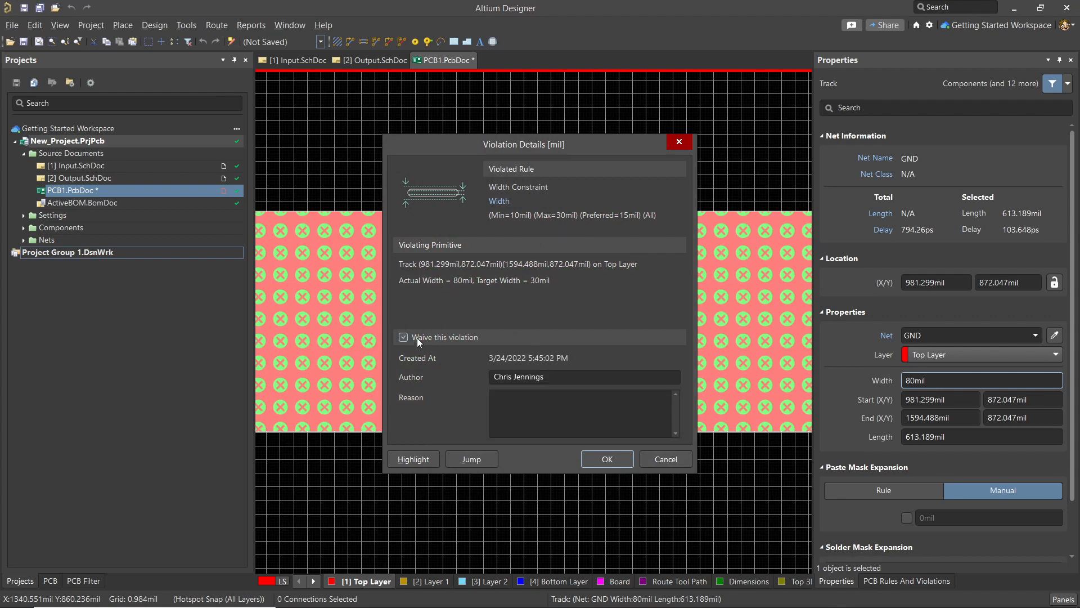
pyautogui.click(403, 337)
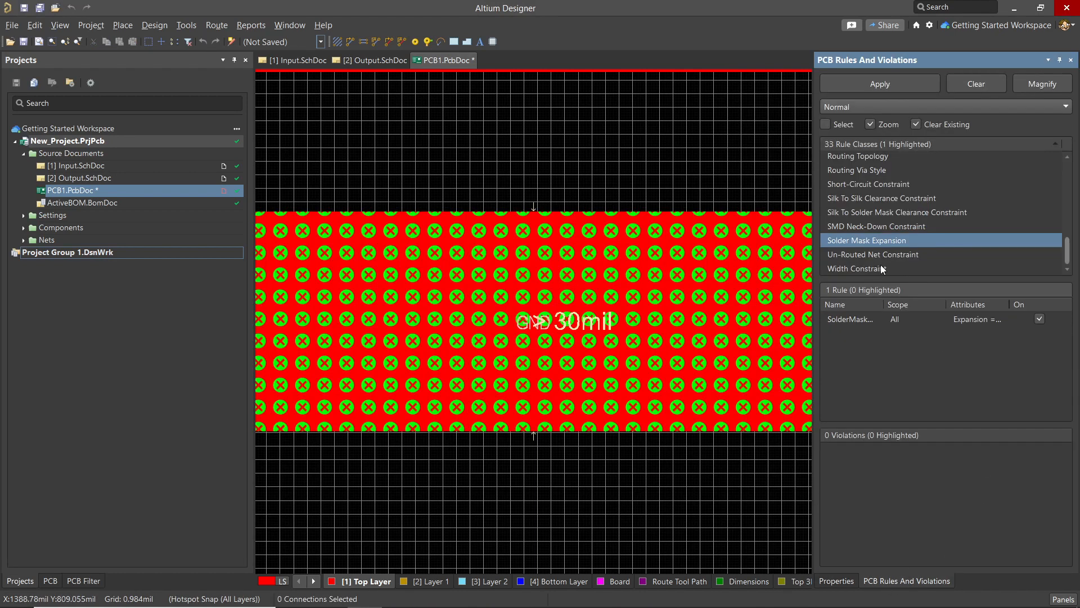
# Select Width Constraint and zoom to the listed track violation.
pyautogui.click(857, 268)
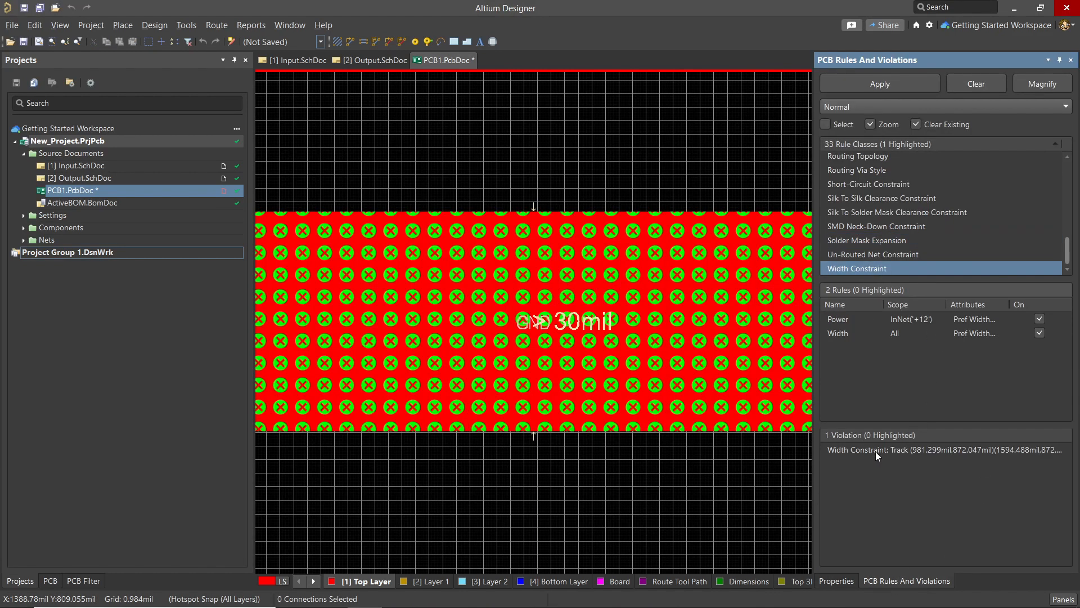
pyautogui.click(943, 450)
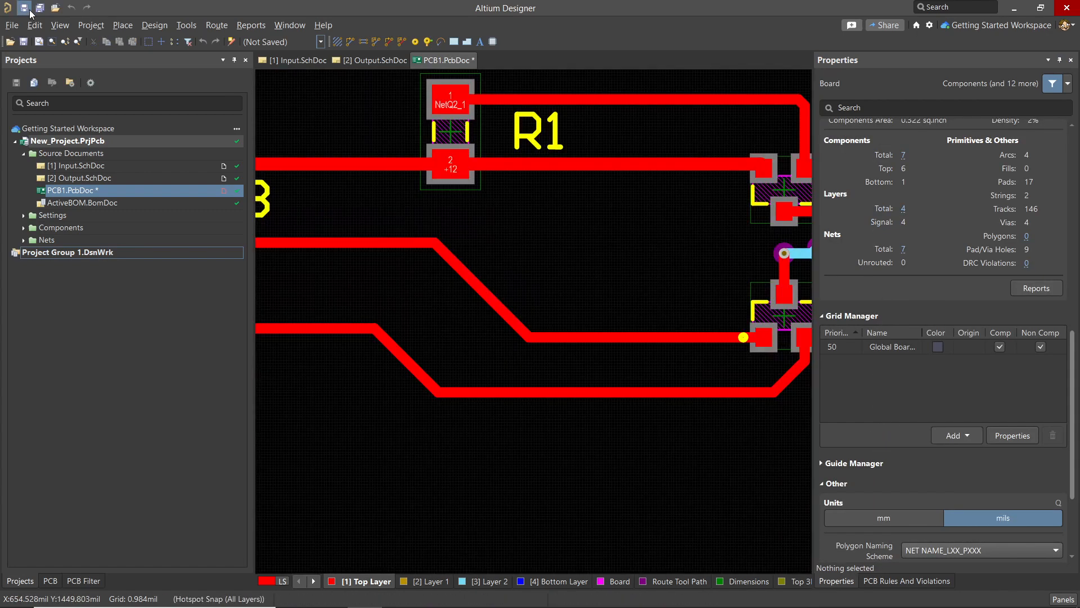
# Save PCB1.PcbDoc, confirming the Save to Server dialog.
pyautogui.click(27, 11)
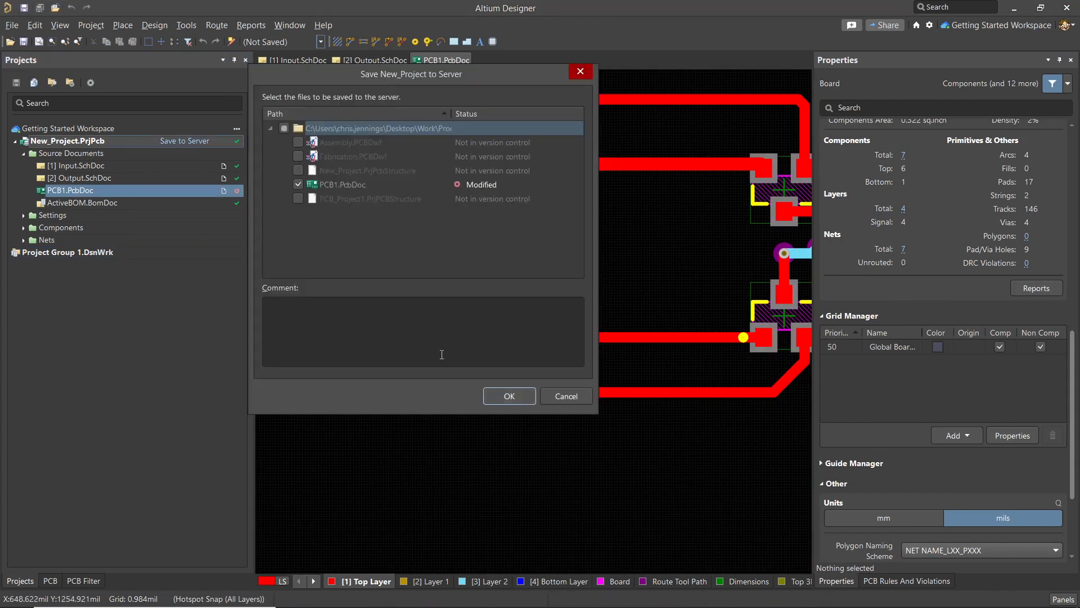
pyautogui.click(566, 396)
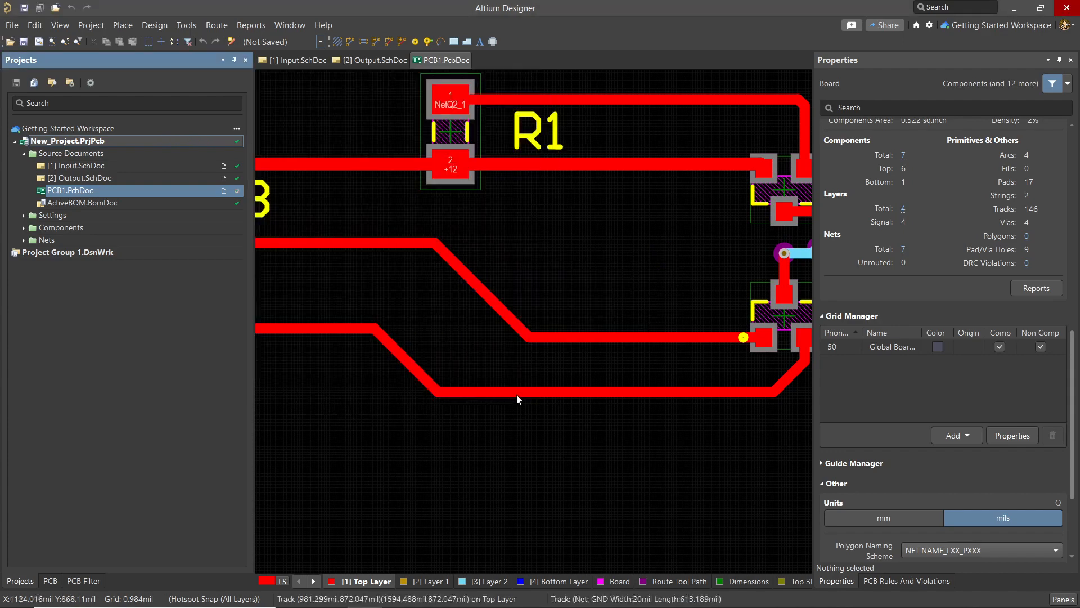
pyautogui.click(906, 581)
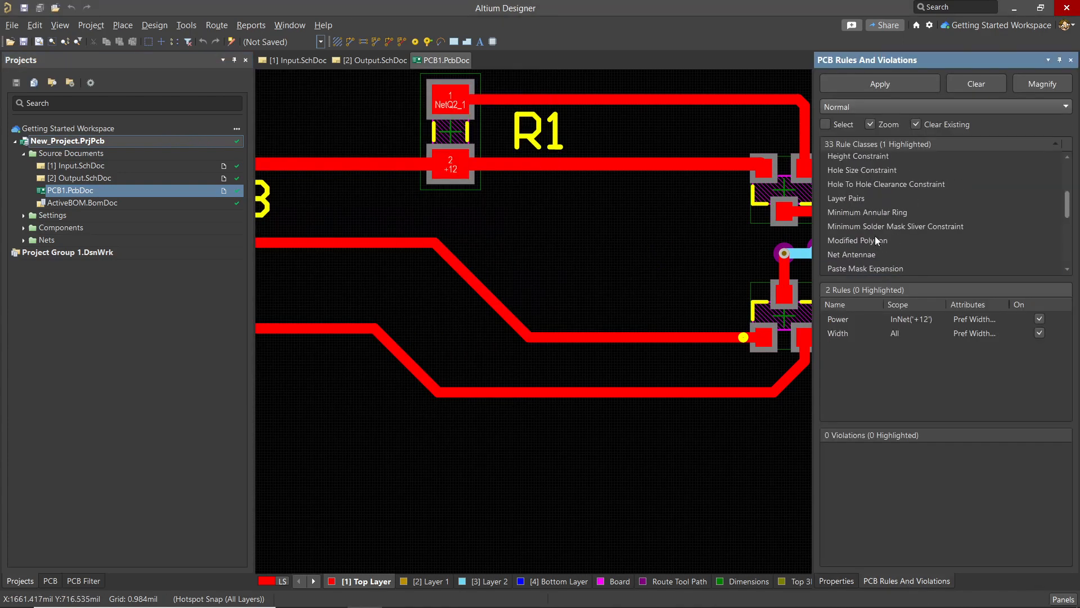
# Check the Clearance Constraint rule class for violations (none reported).
pyautogui.click(862, 200)
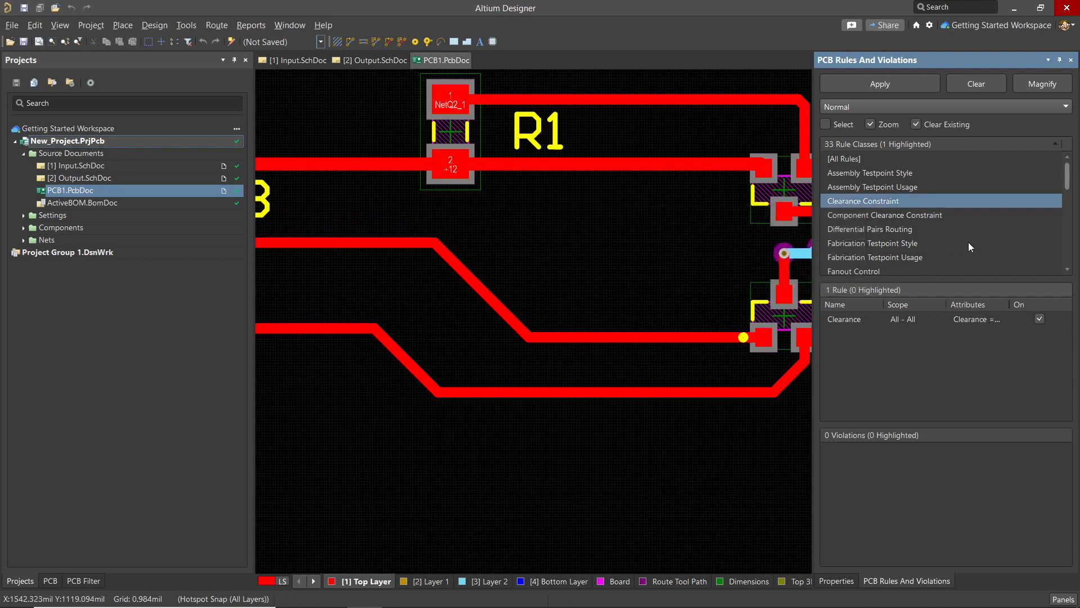
pyautogui.rightClick(885, 215)
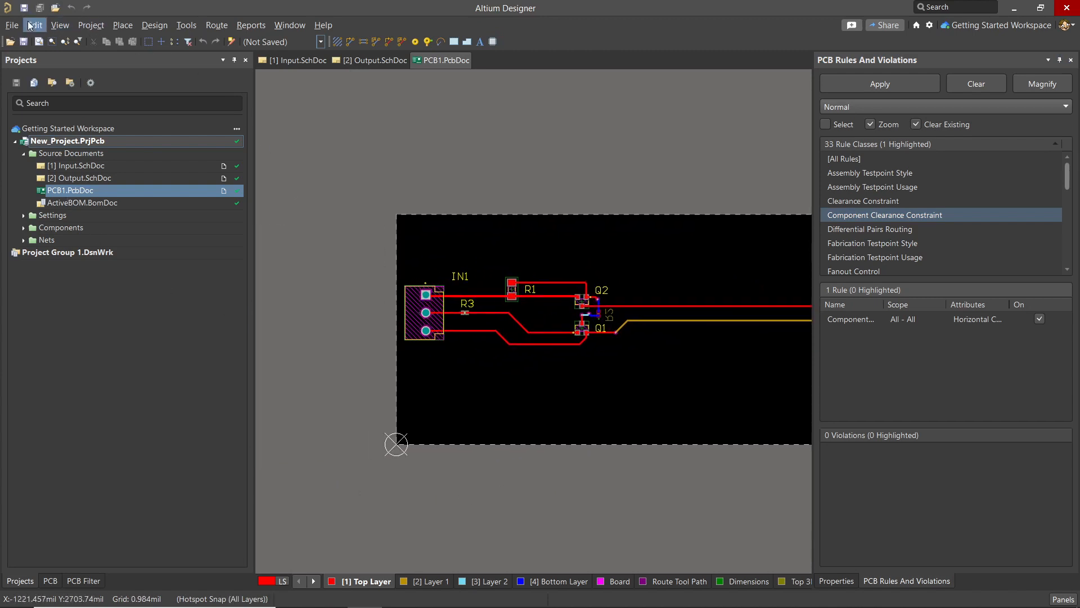
# Set the relative origin at the board's bottom-left corner via Edit > Origin > Set.
pyautogui.click(34, 24)
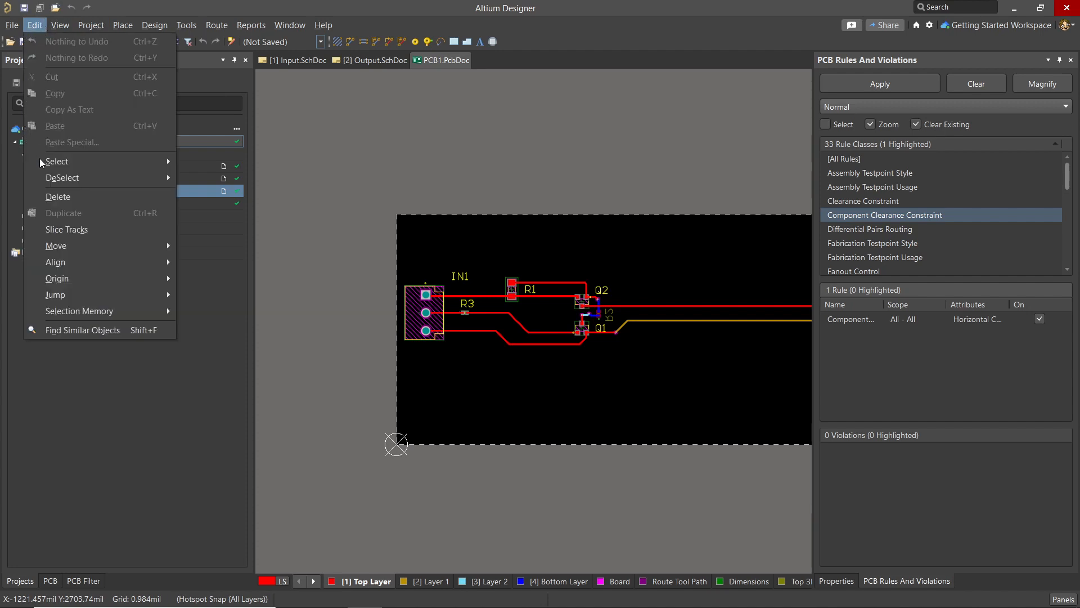
pyautogui.moveTo(56, 278)
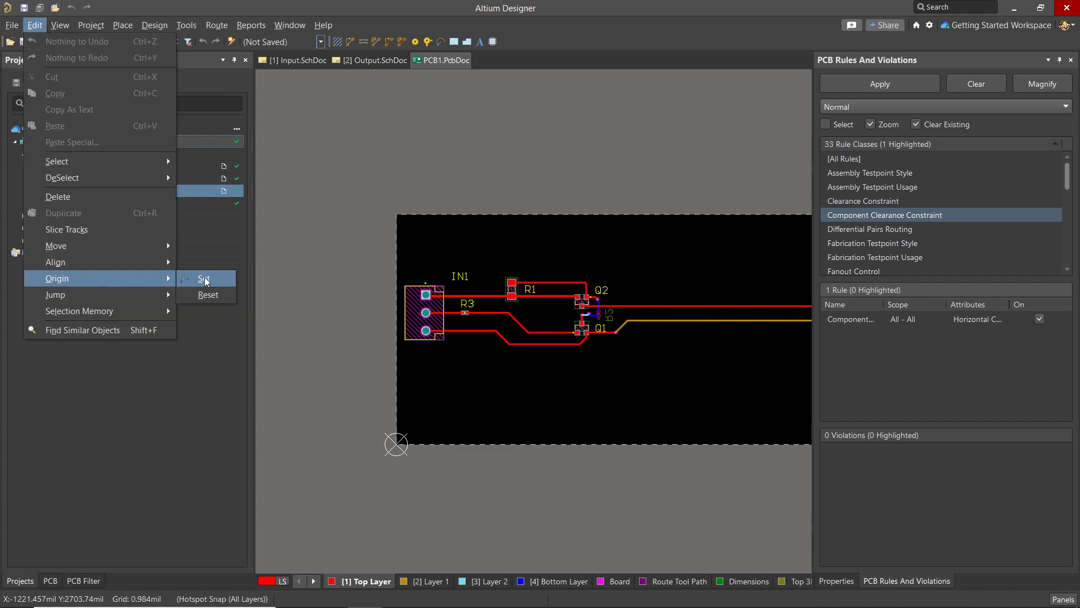
pyautogui.click(204, 279)
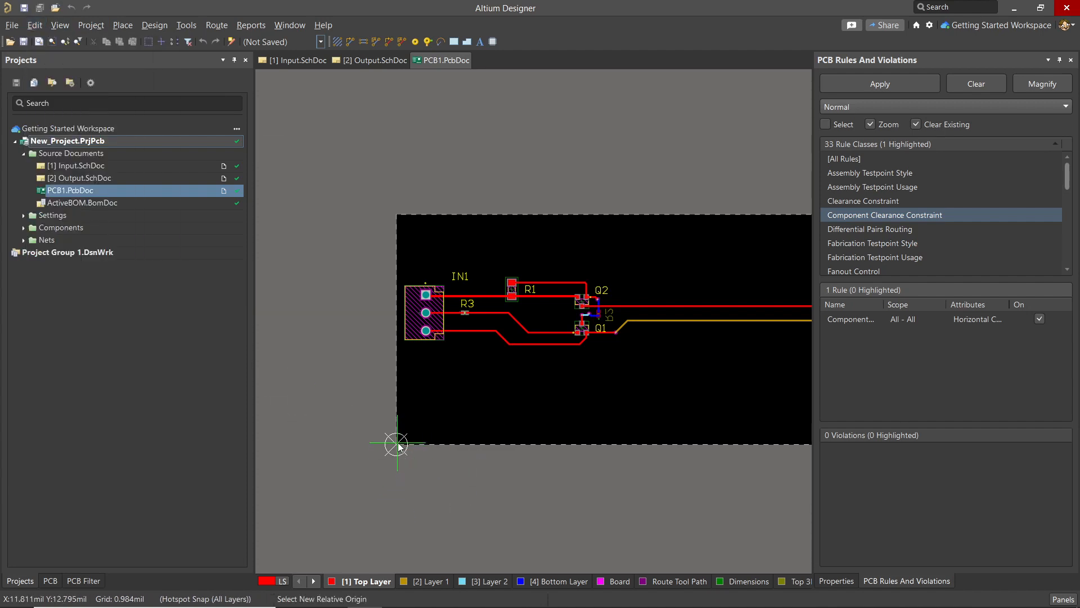
pyautogui.click(396, 445)
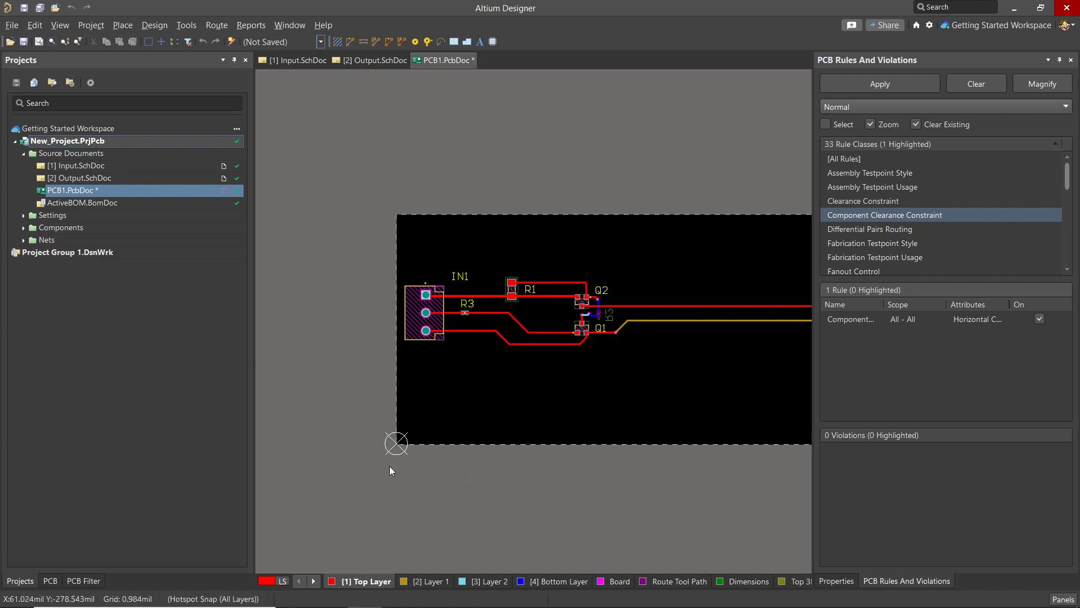
pyautogui.moveTo(429, 428)
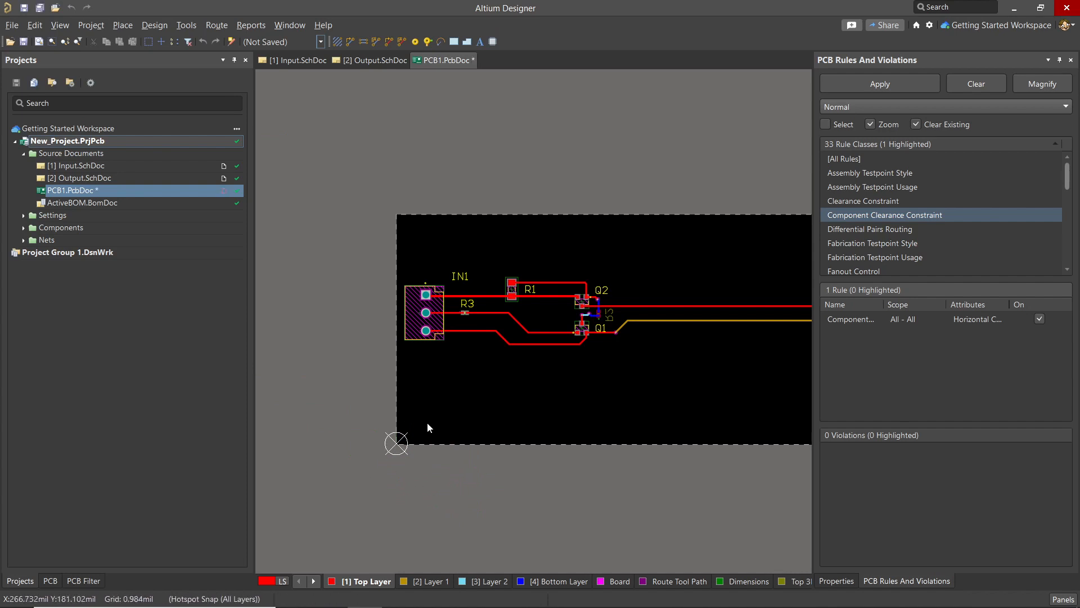
pyautogui.moveTo(338, 495)
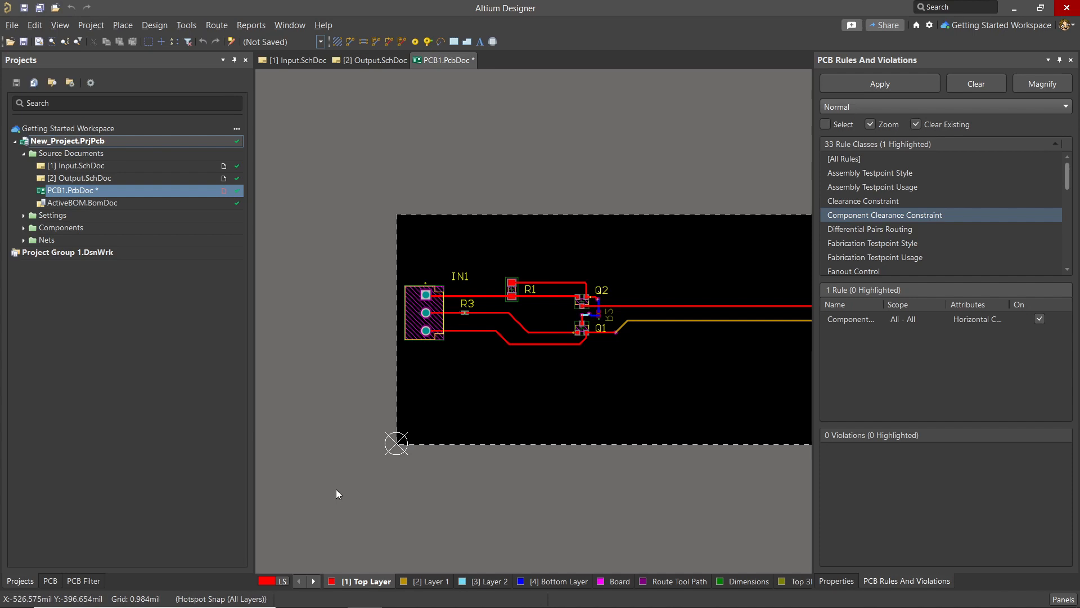
pyautogui.moveTo(496, 515)
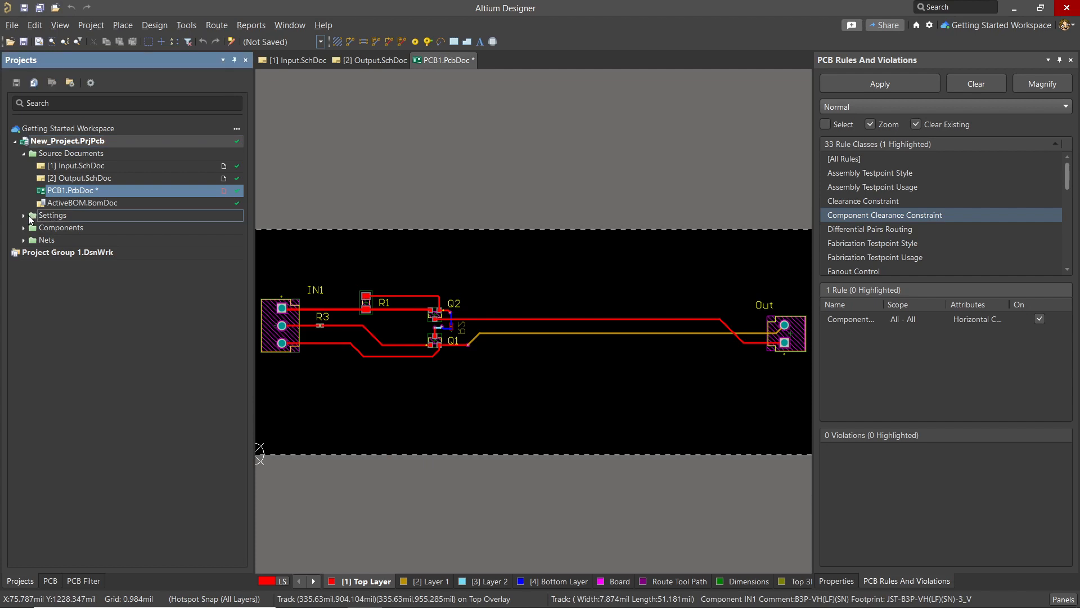
# Expand the project's Output Job Files and load Fabrication.OutJob.
pyautogui.click(25, 215)
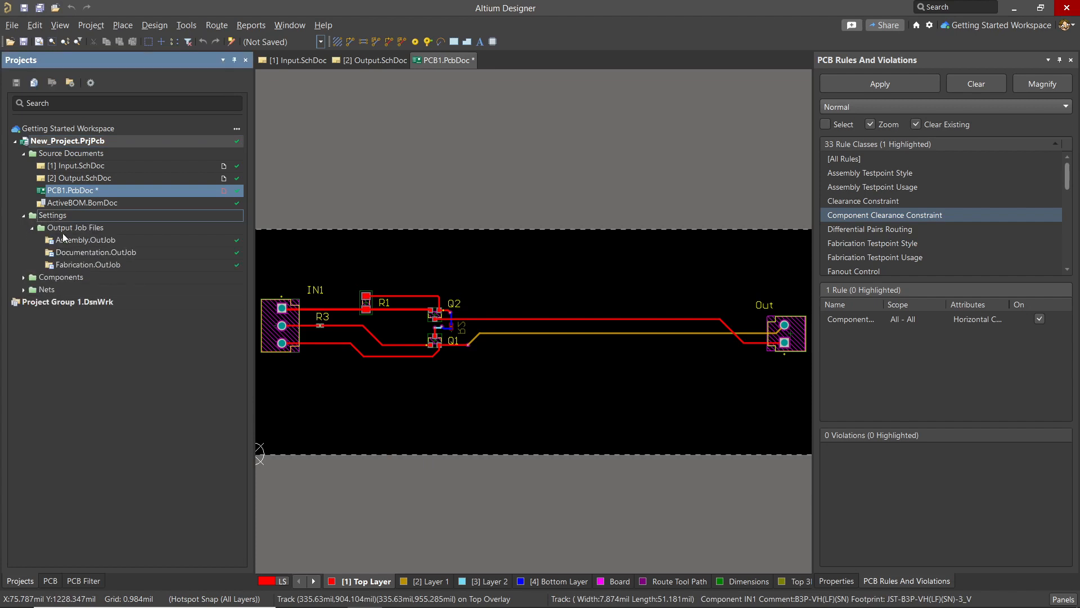
pyautogui.doubleClick(86, 264)
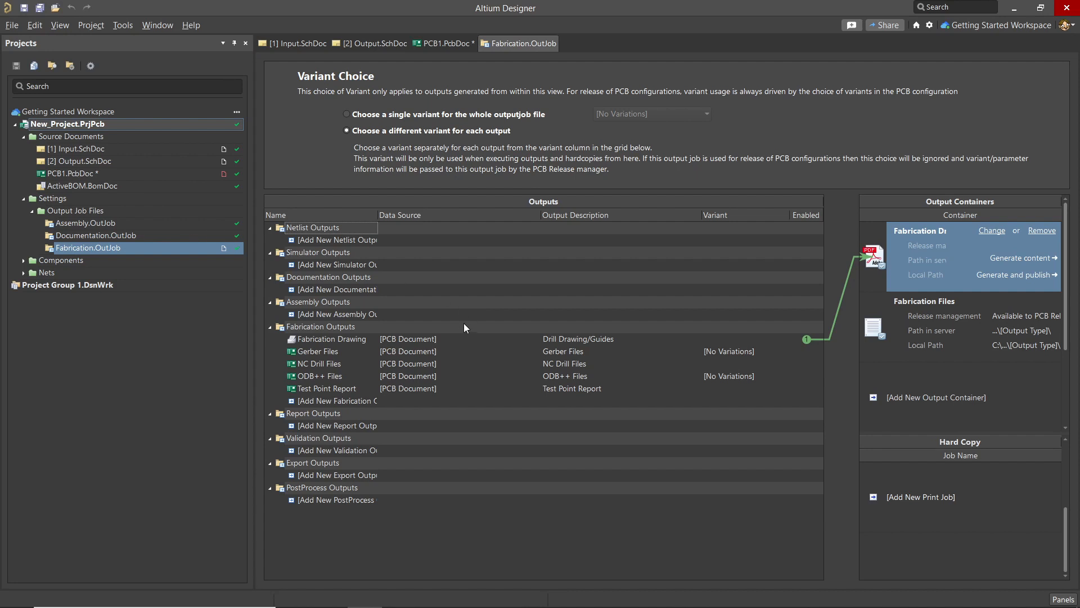
pyautogui.moveTo(339, 347)
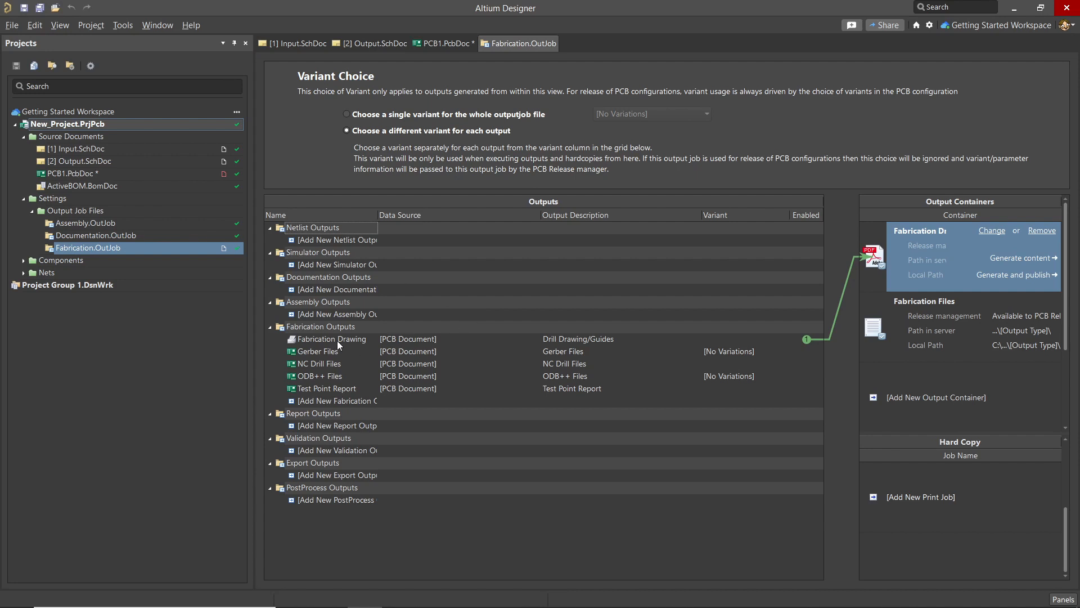
# Select Fabrication Drawing, then show the outputs linked to the Fabrication Files container.
pyautogui.click(331, 339)
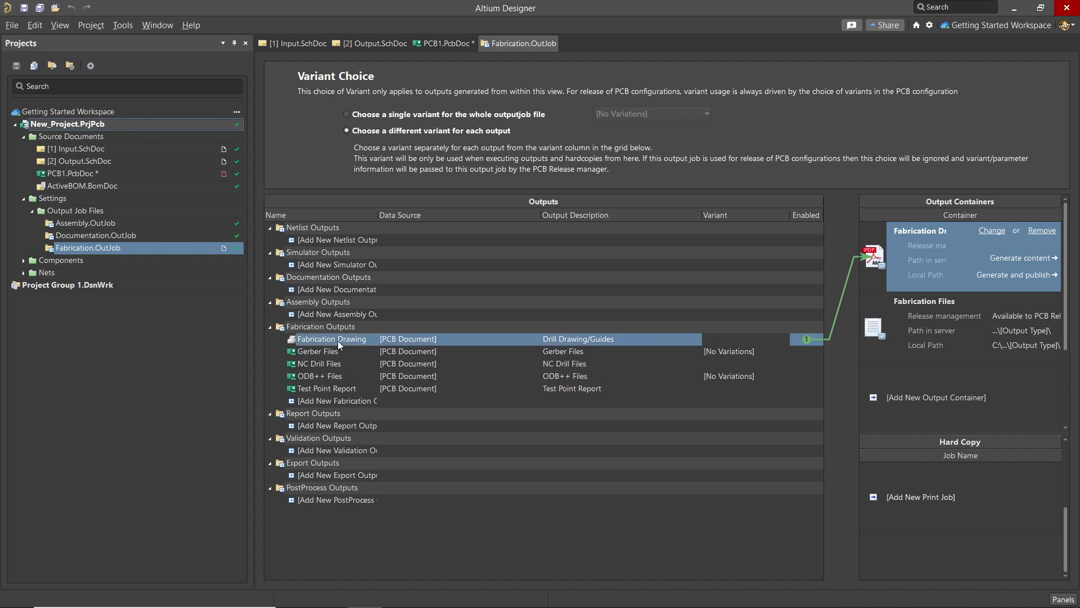
pyautogui.moveTo(589, 359)
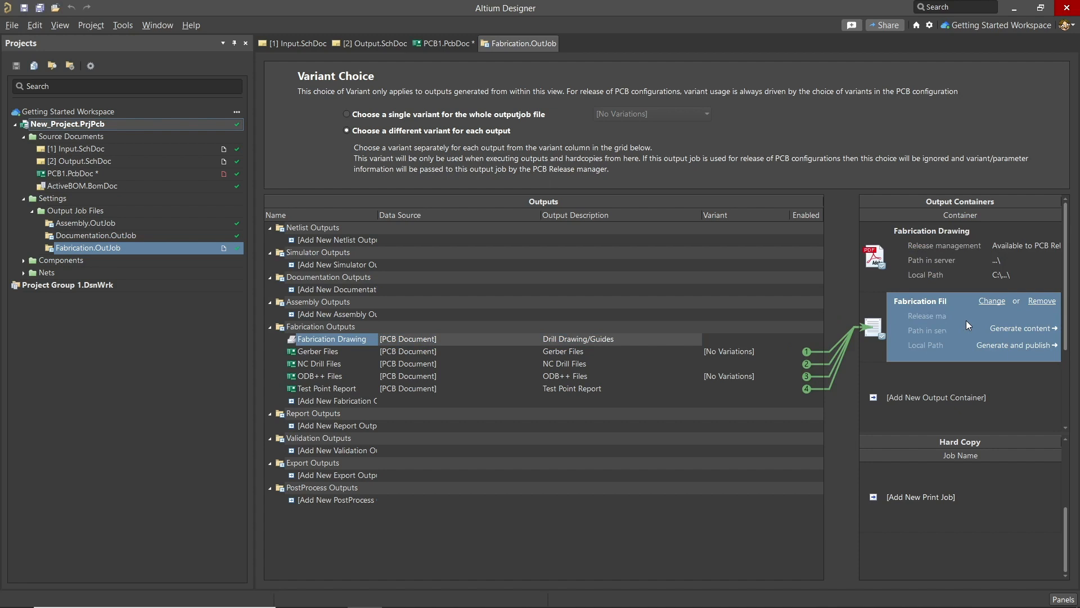
pyautogui.click(317, 351)
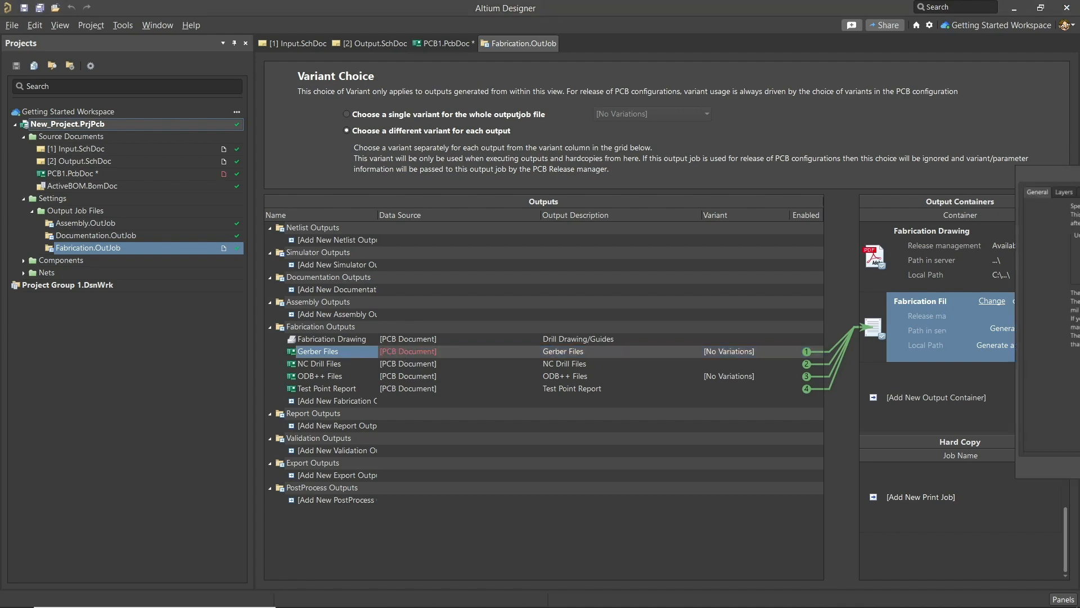
# Set Gerber output to millimeters with 4:3 format and plot only used layers.
pyautogui.doubleClick(317, 351)
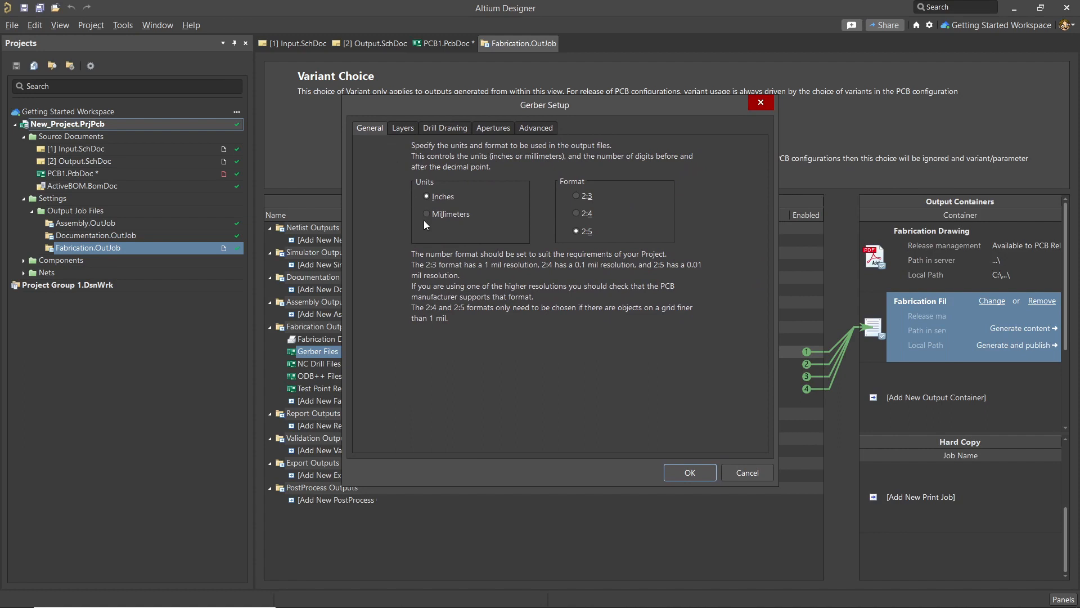
pyautogui.click(426, 214)
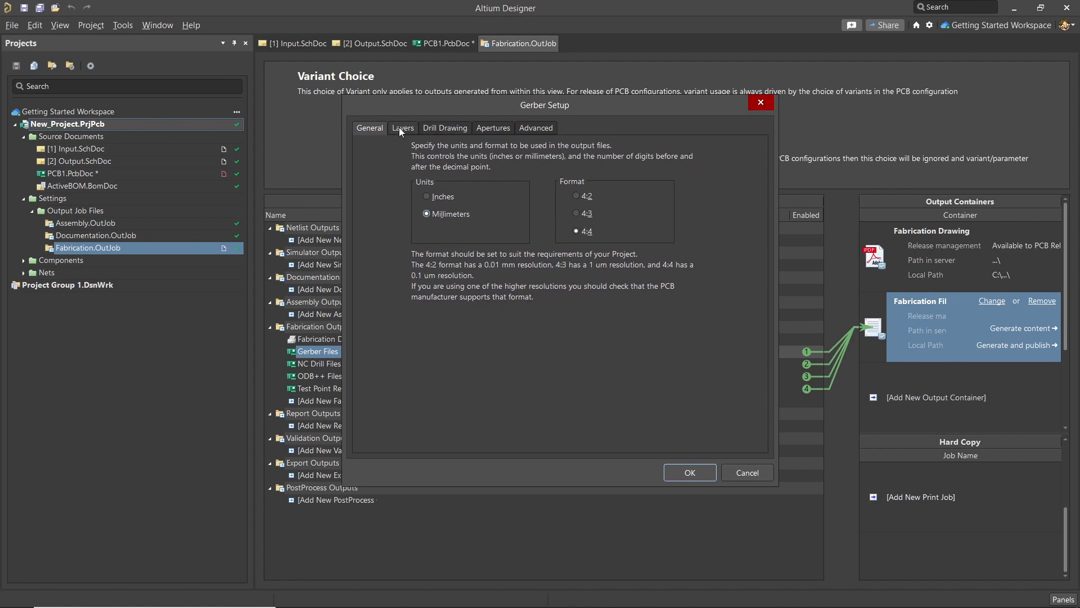
pyautogui.click(575, 214)
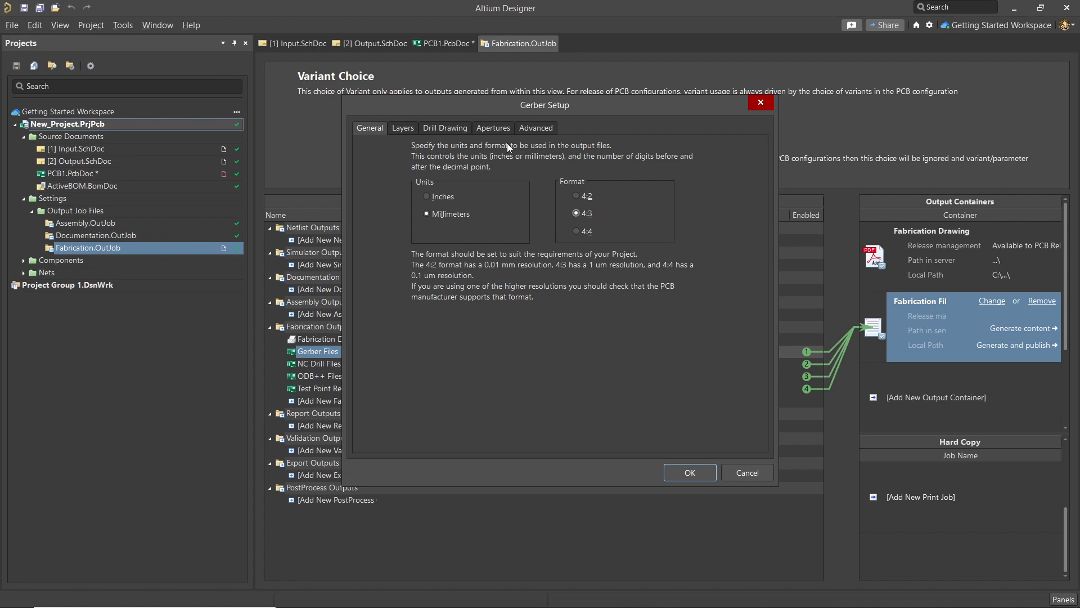
pyautogui.click(403, 127)
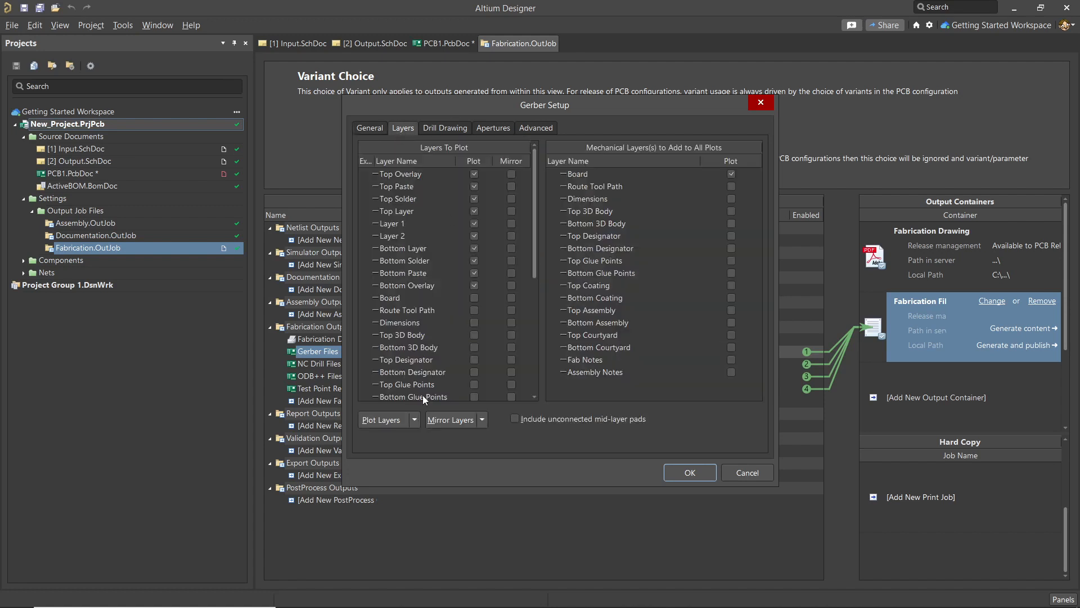
pyautogui.click(412, 418)
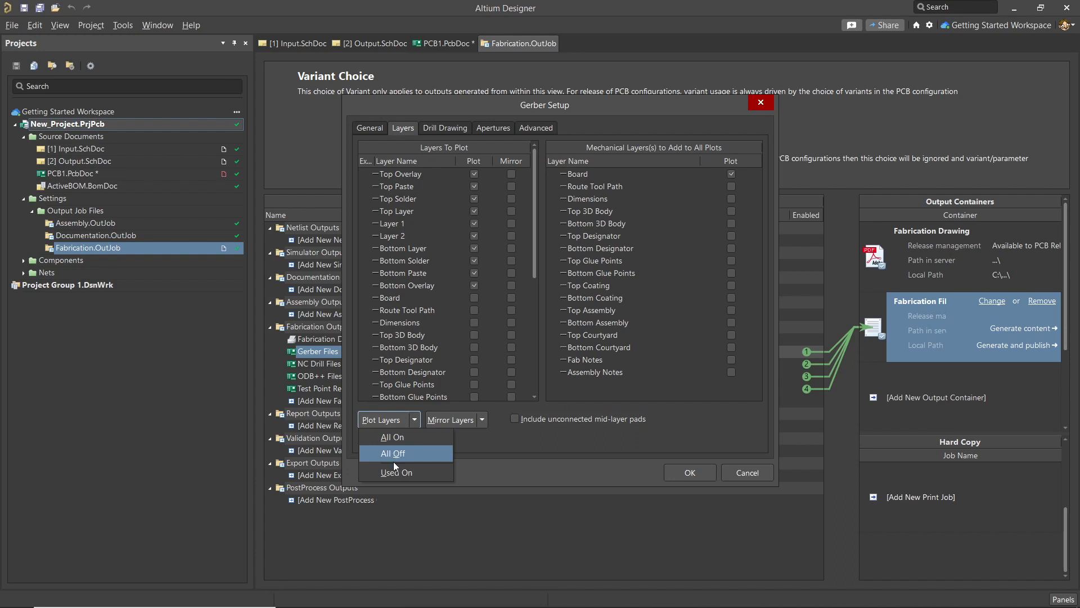
pyautogui.moveTo(396, 473)
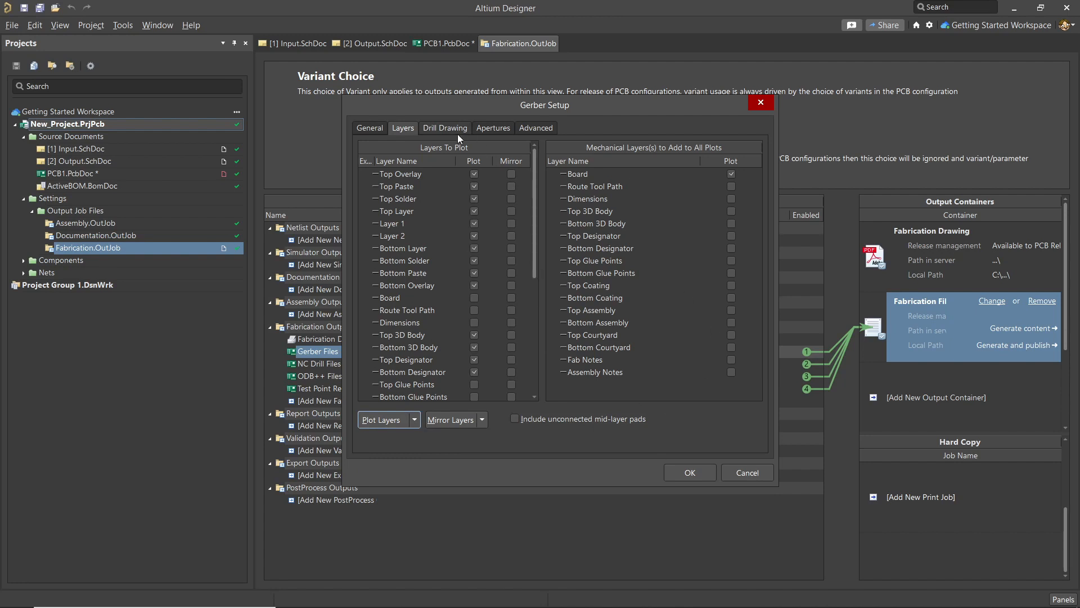
# Review the Drill Drawing and Advanced Gerber settings and confirm the setup.
pyautogui.click(445, 128)
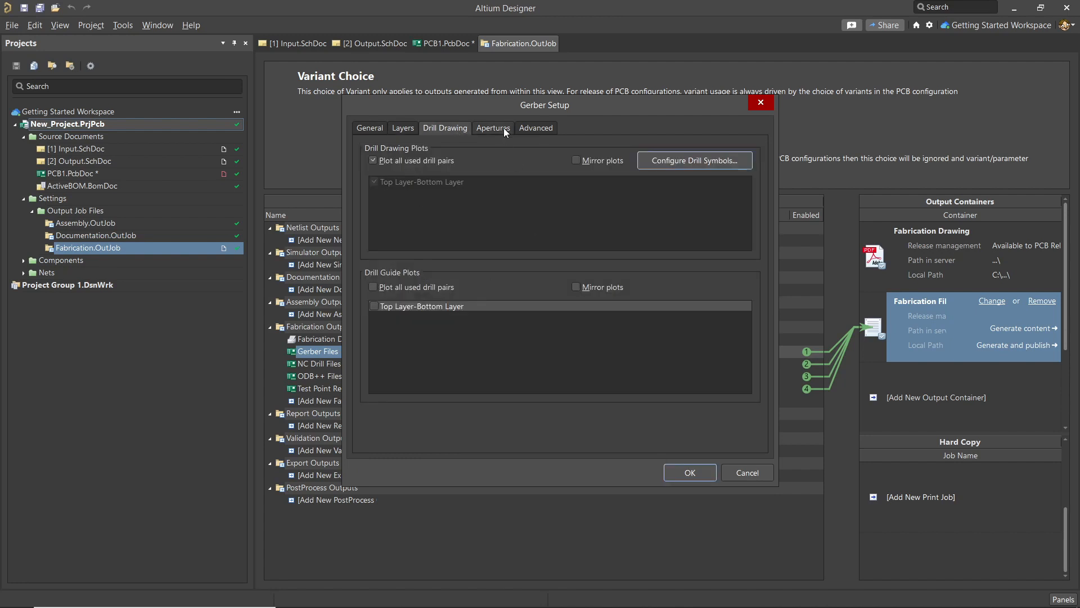
pyautogui.click(536, 127)
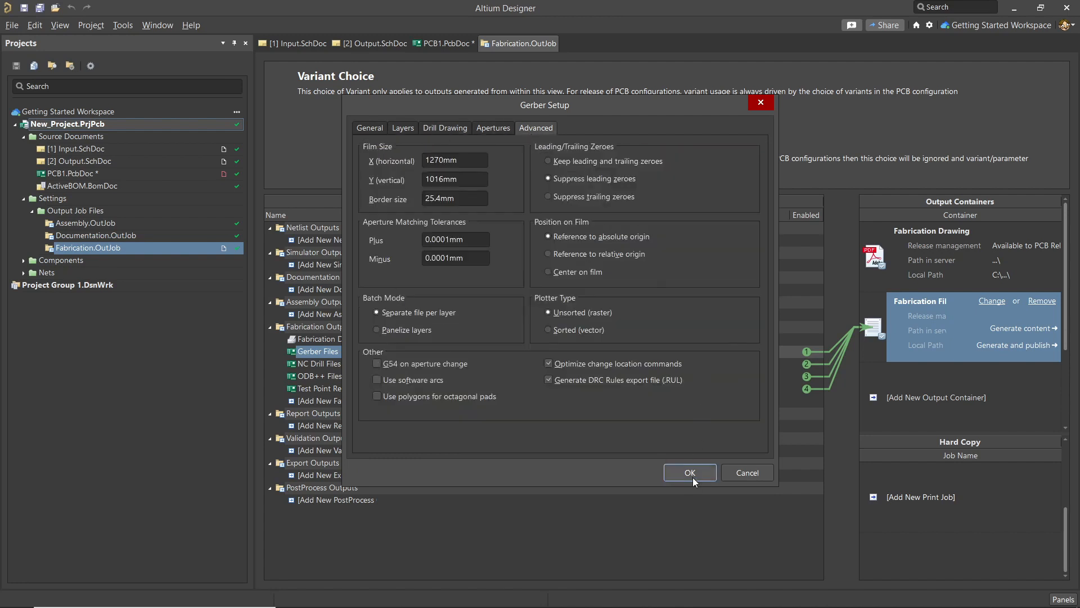
pyautogui.click(690, 473)
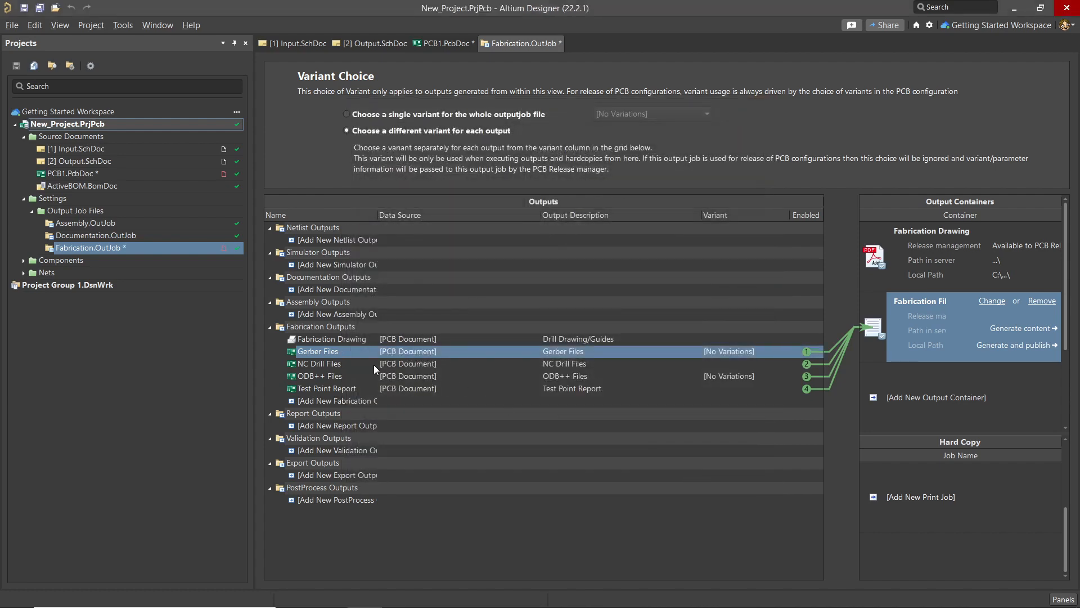
# Set the NC Drill output to millimeters with 4:3 number format and confirm.
pyautogui.doubleClick(319, 364)
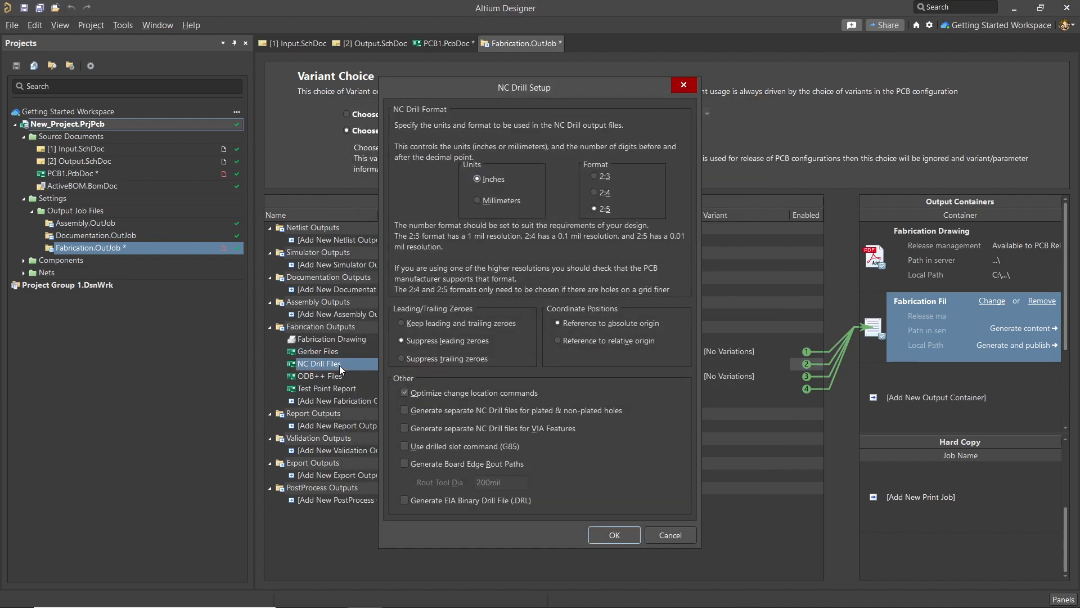
pyautogui.click(477, 200)
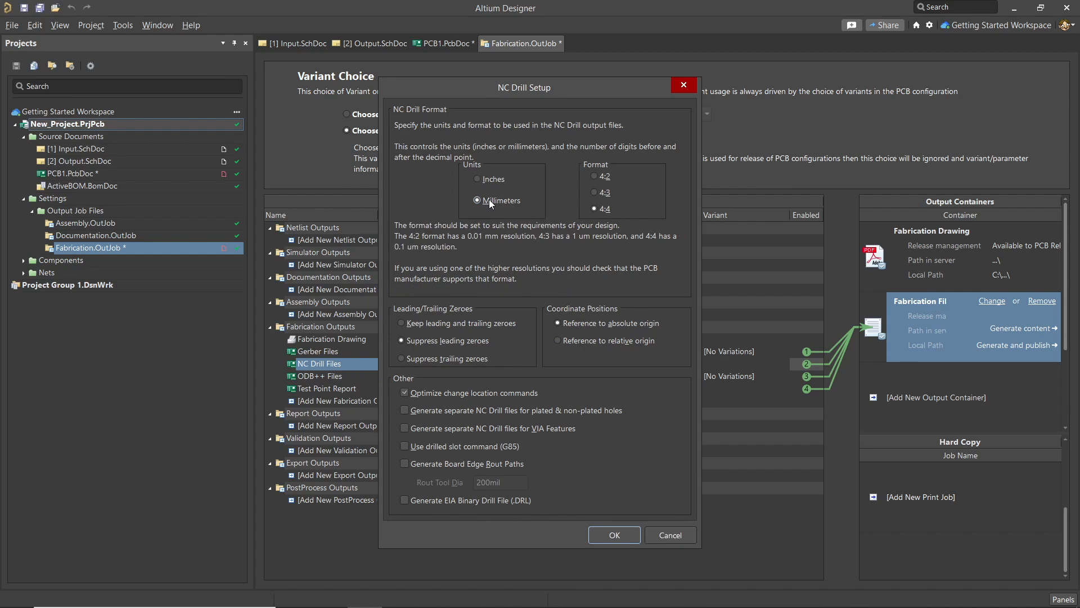
pyautogui.click(594, 192)
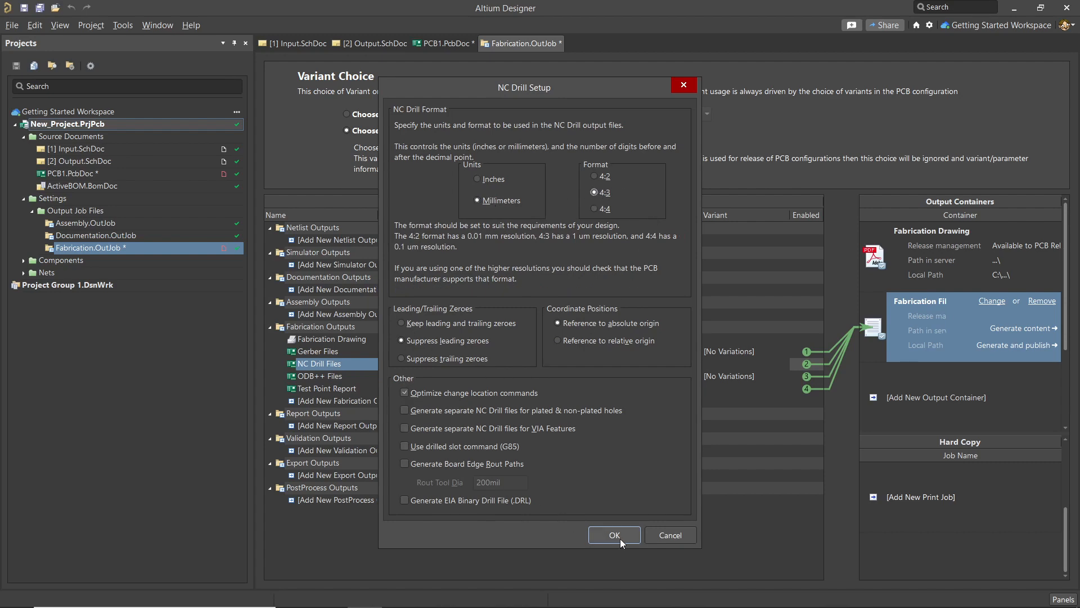
pyautogui.click(615, 535)
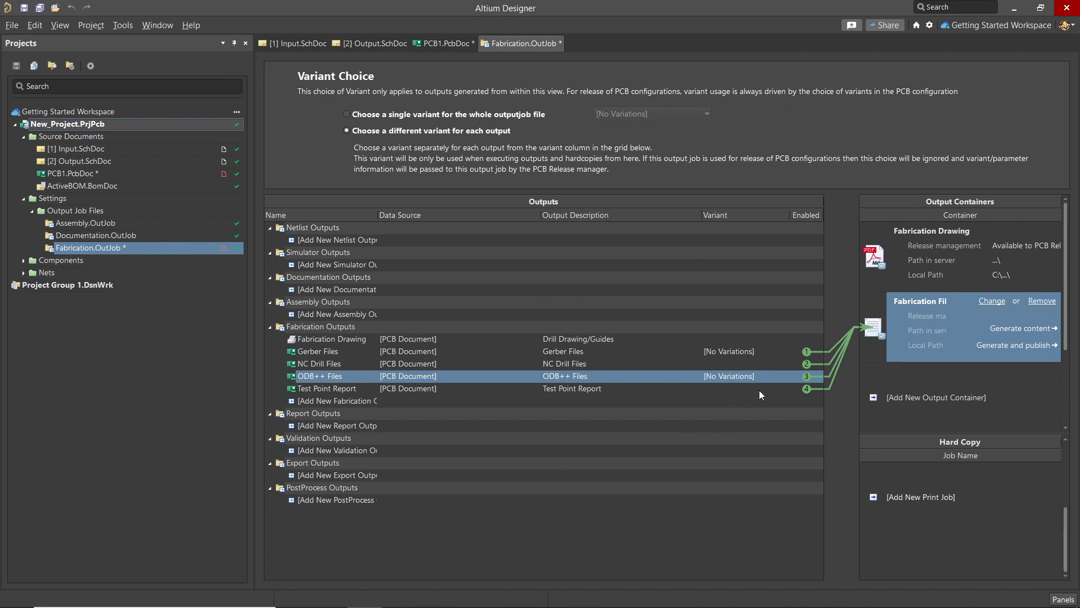
# Disable the Test Point Report so it no longer feeds the Fabrication Files container.
pyautogui.click(327, 388)
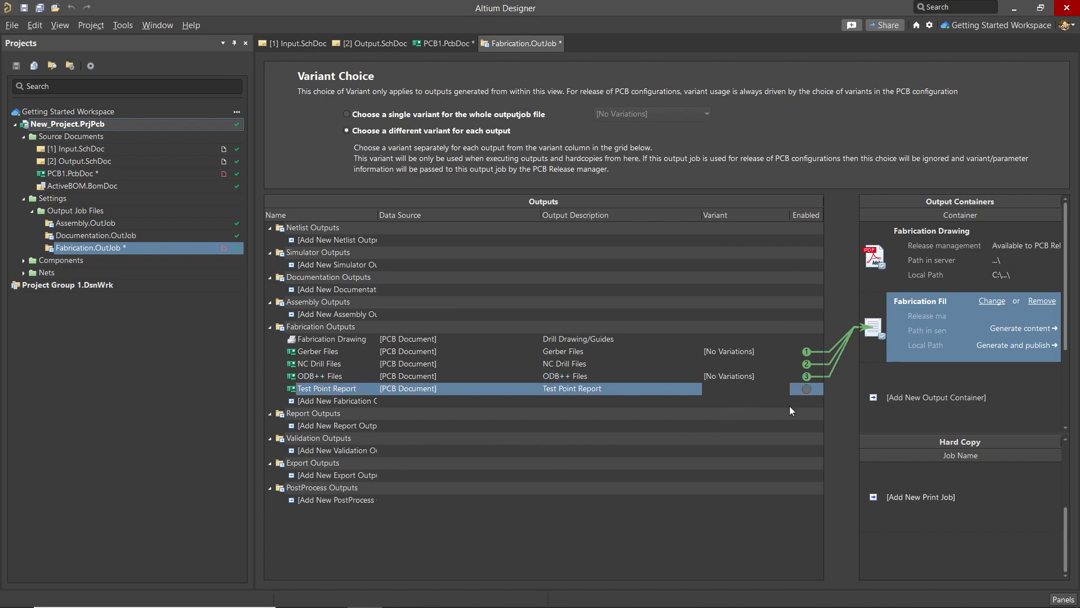
pyautogui.moveTo(878, 399)
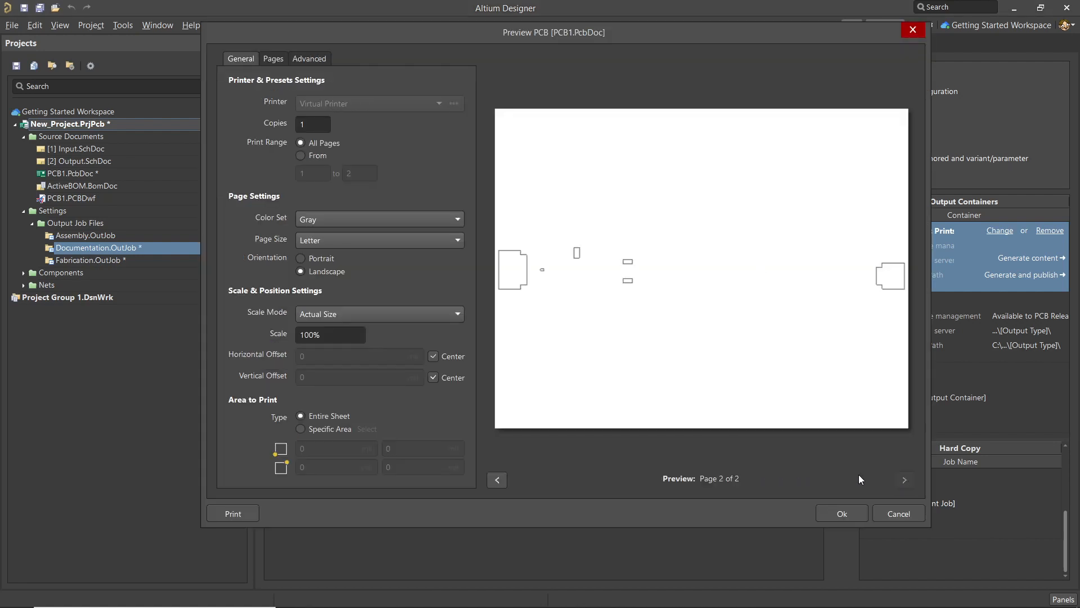
# Close the Preview PCB dialog and switch to Assembly.OutJob in the Projects panel.
pyautogui.click(497, 479)
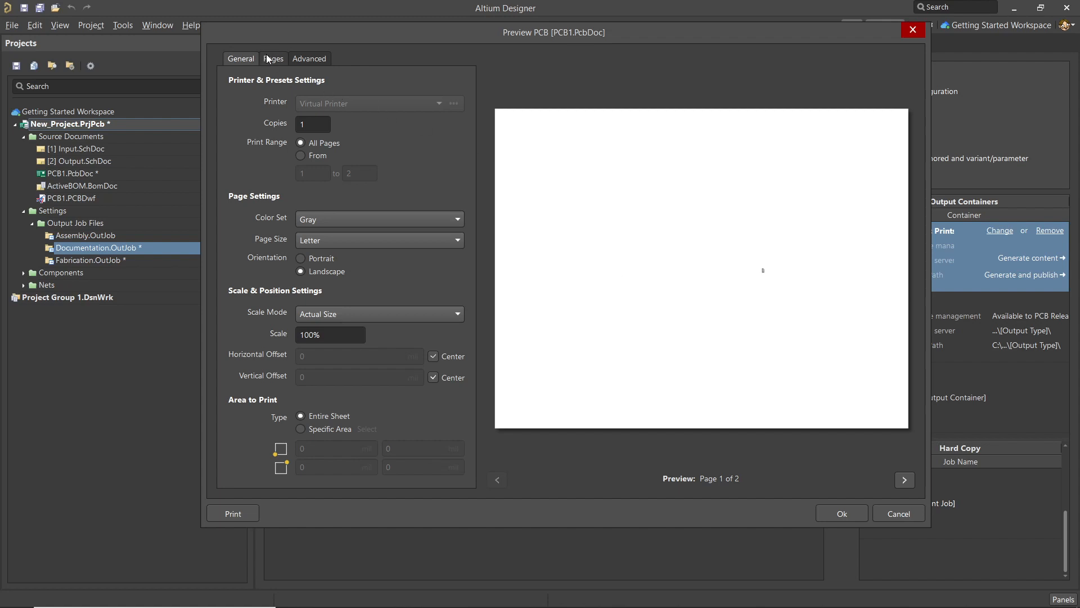
pyautogui.click(898, 513)
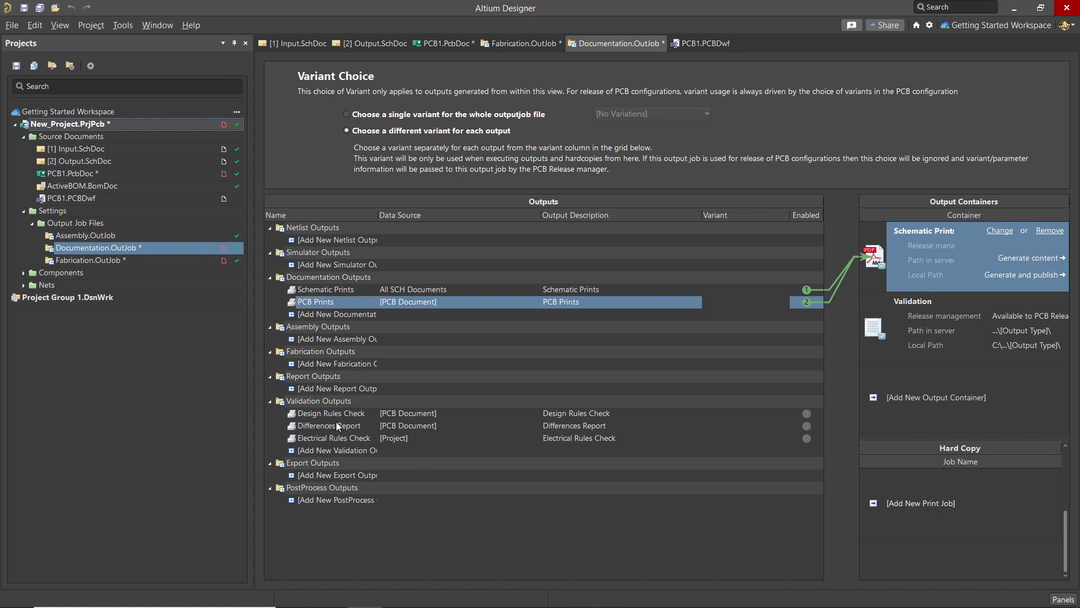
pyautogui.moveTo(904, 345)
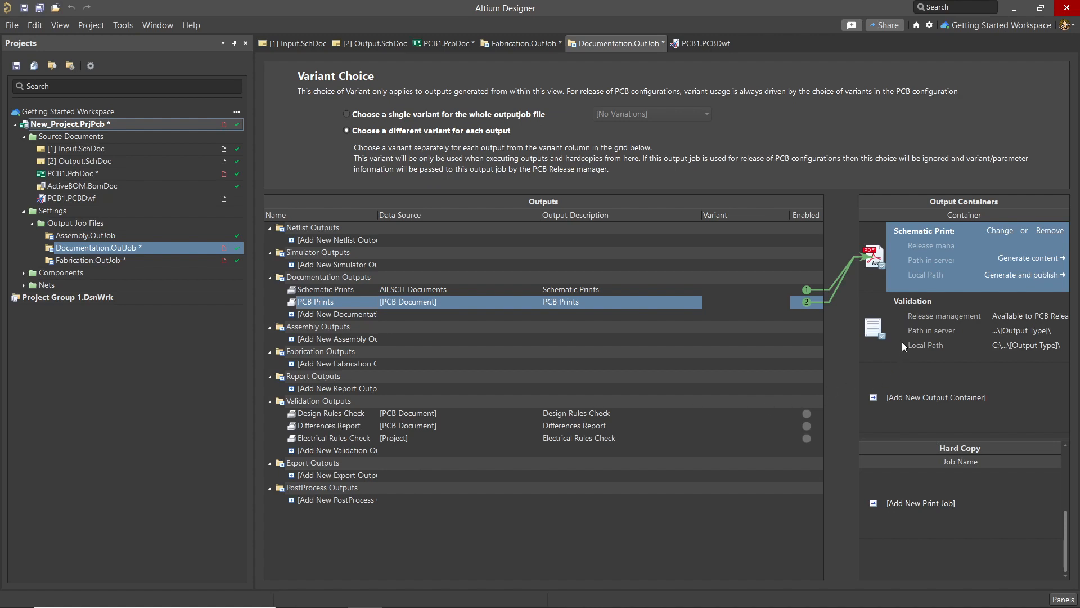
pyautogui.click(328, 425)
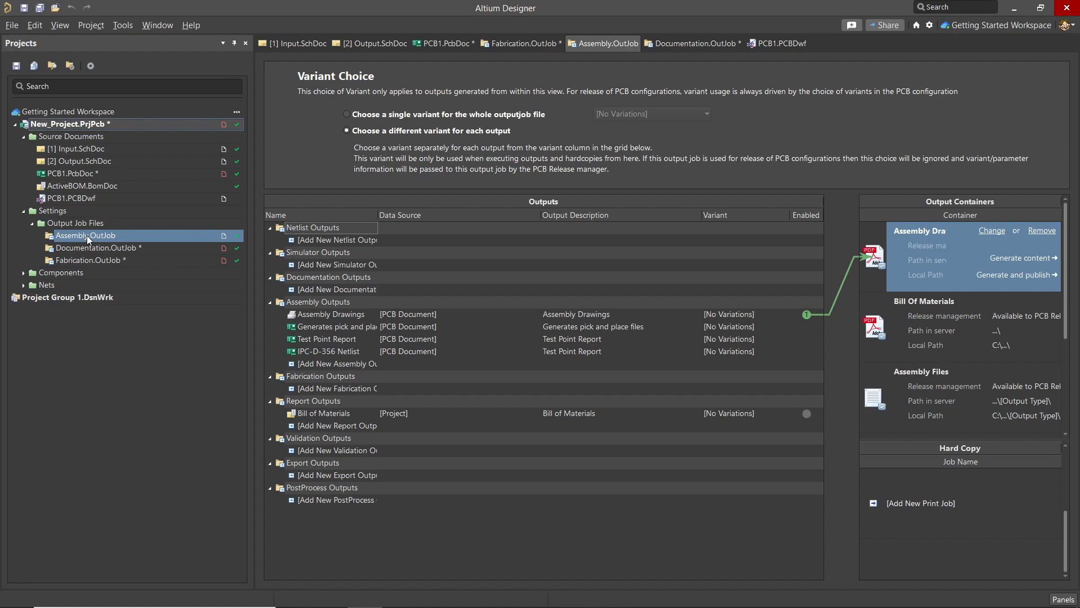
# Add an assembly drawing output and save to server with comment 'Updated and added Draftsman'.
pyautogui.click(331, 314)
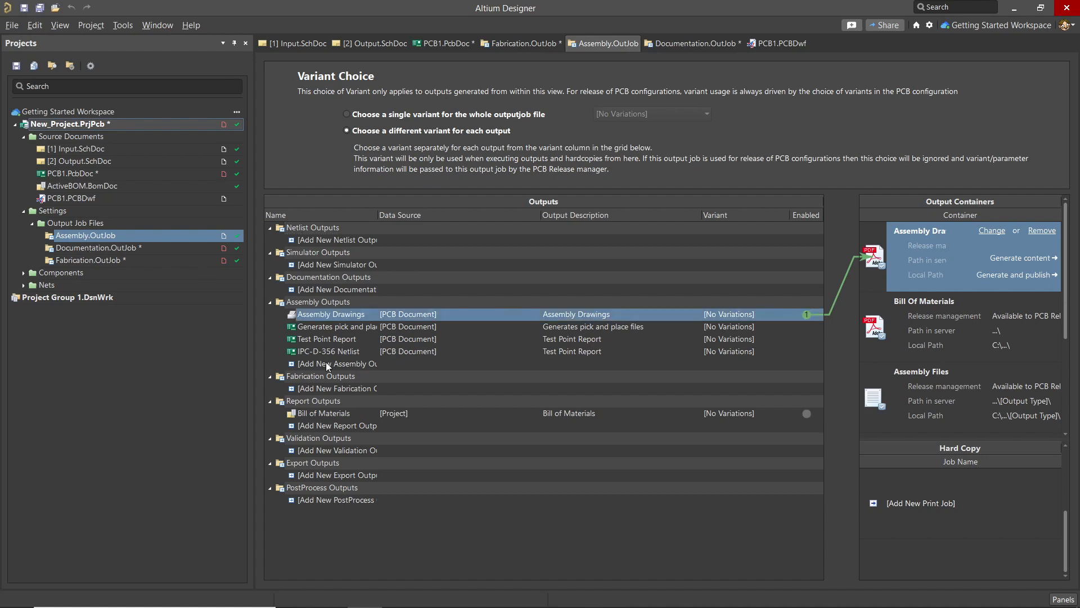
pyautogui.moveTo(311, 369)
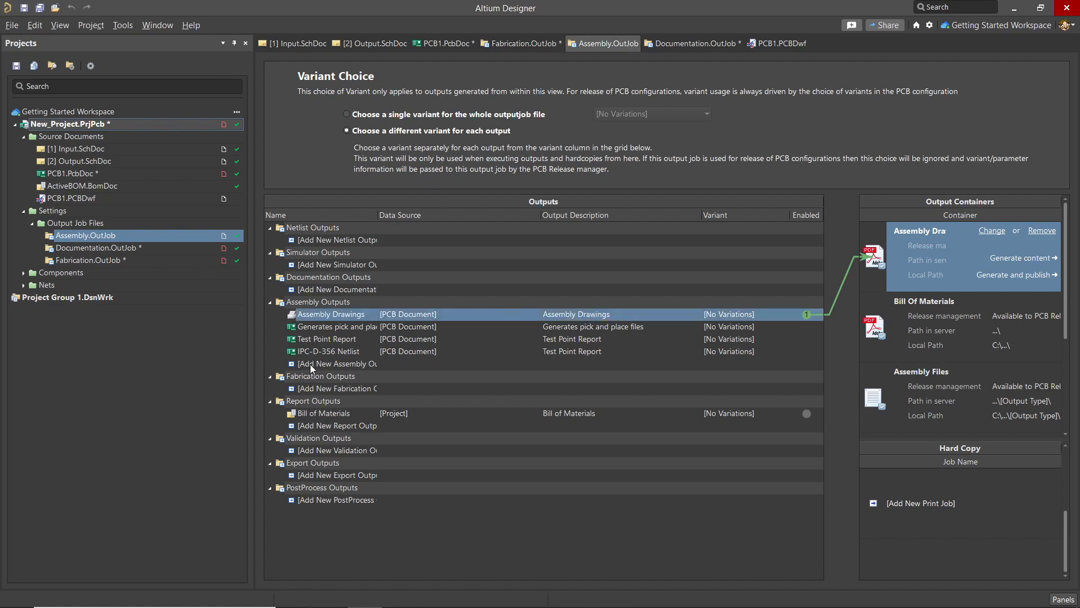
pyautogui.click(338, 363)
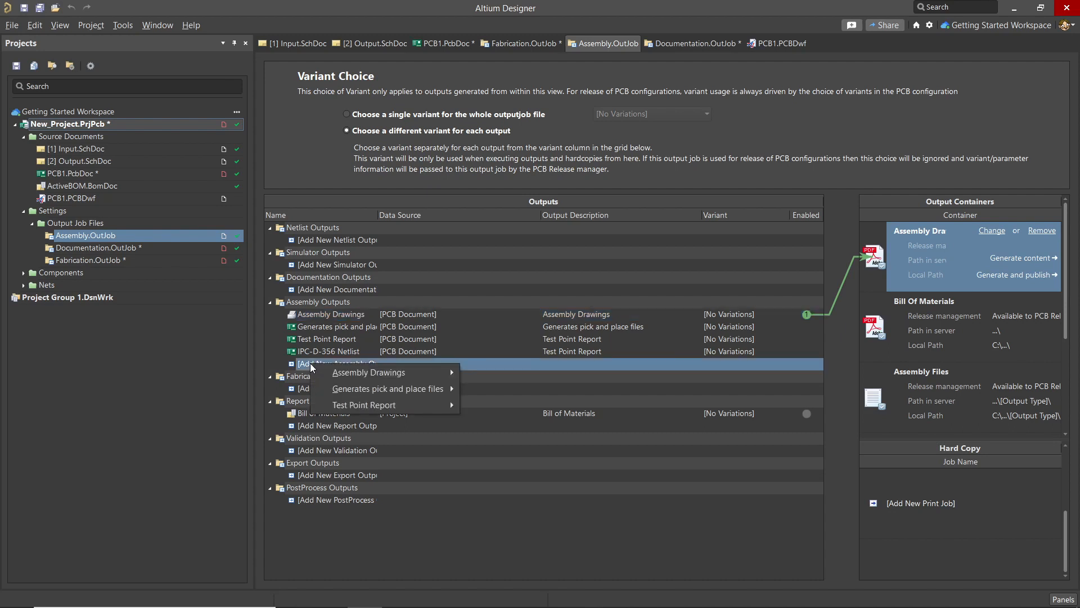
pyautogui.moveTo(446, 282)
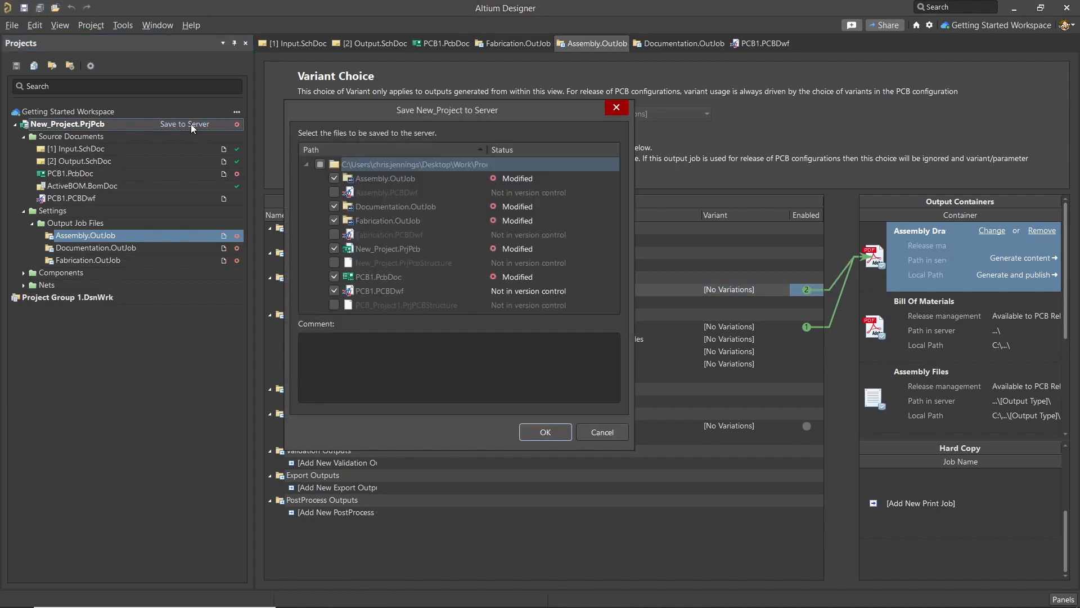
pyautogui.write('Updated and added Draftsman')
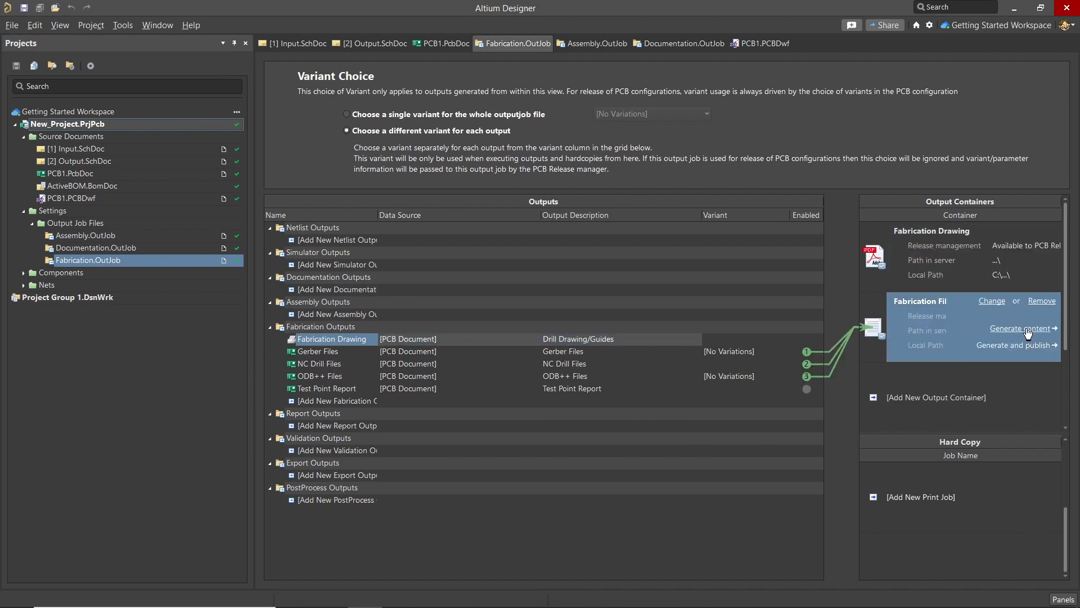
# Generate the Fabrication Files content and accept the Import Drill Data defaults into a CAMtastic document.
pyautogui.click(1019, 329)
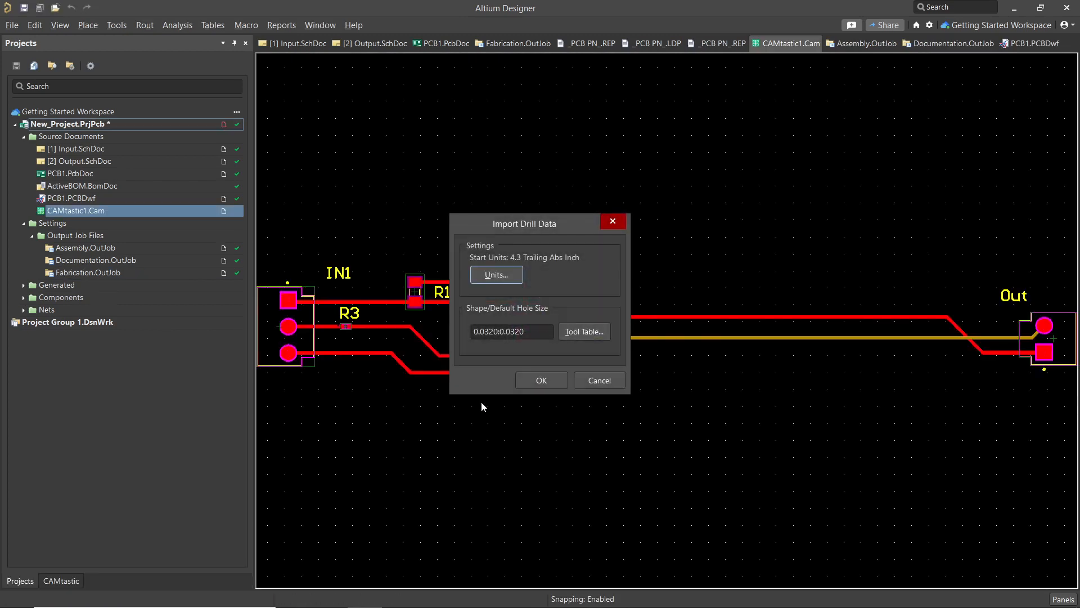
pyautogui.click(541, 381)
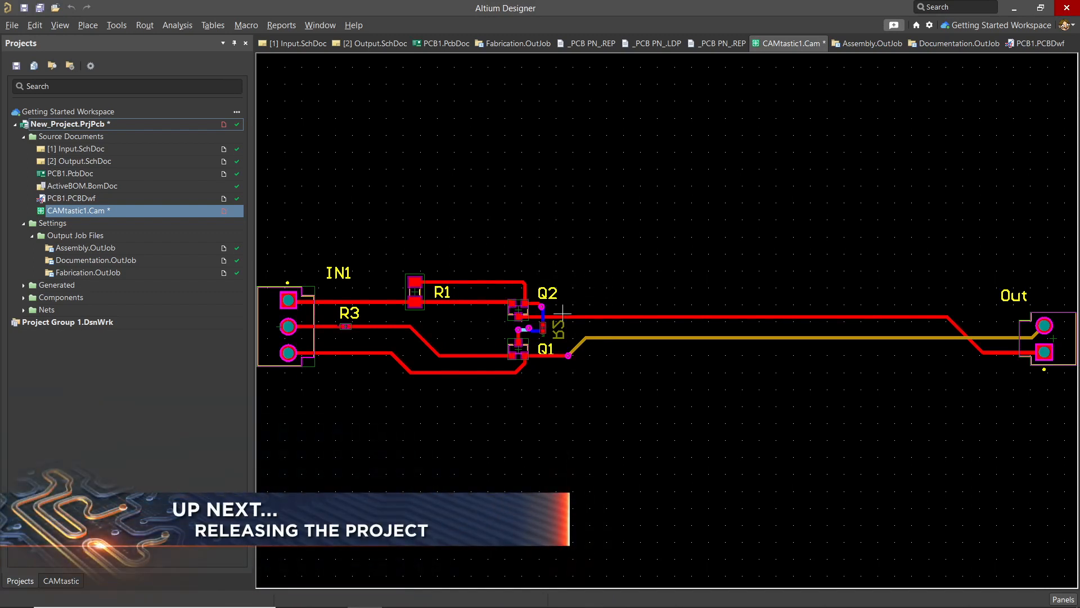
pyautogui.moveTo(474, 183)
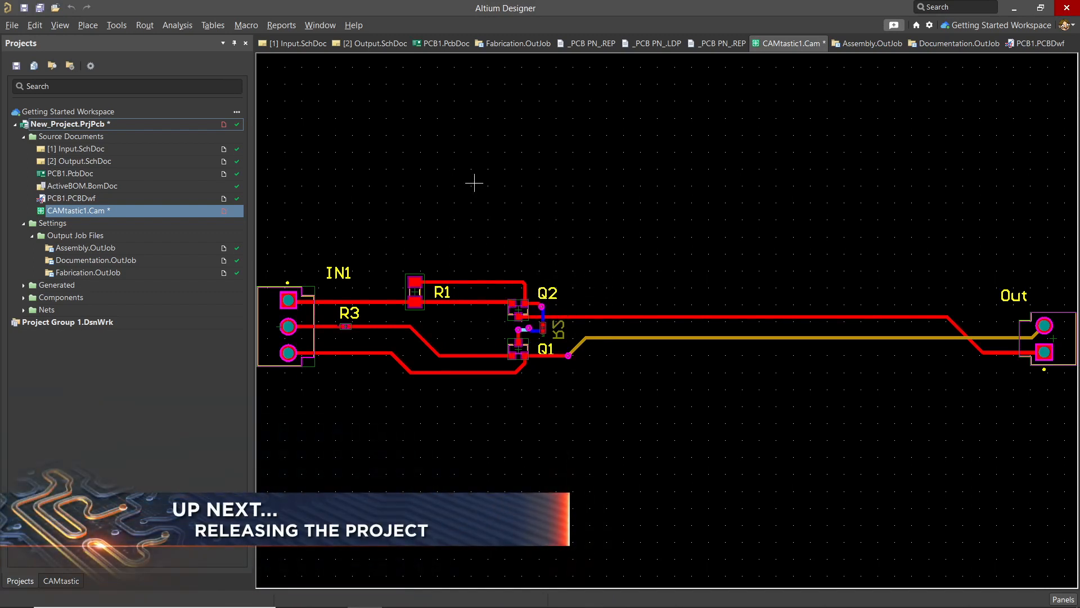